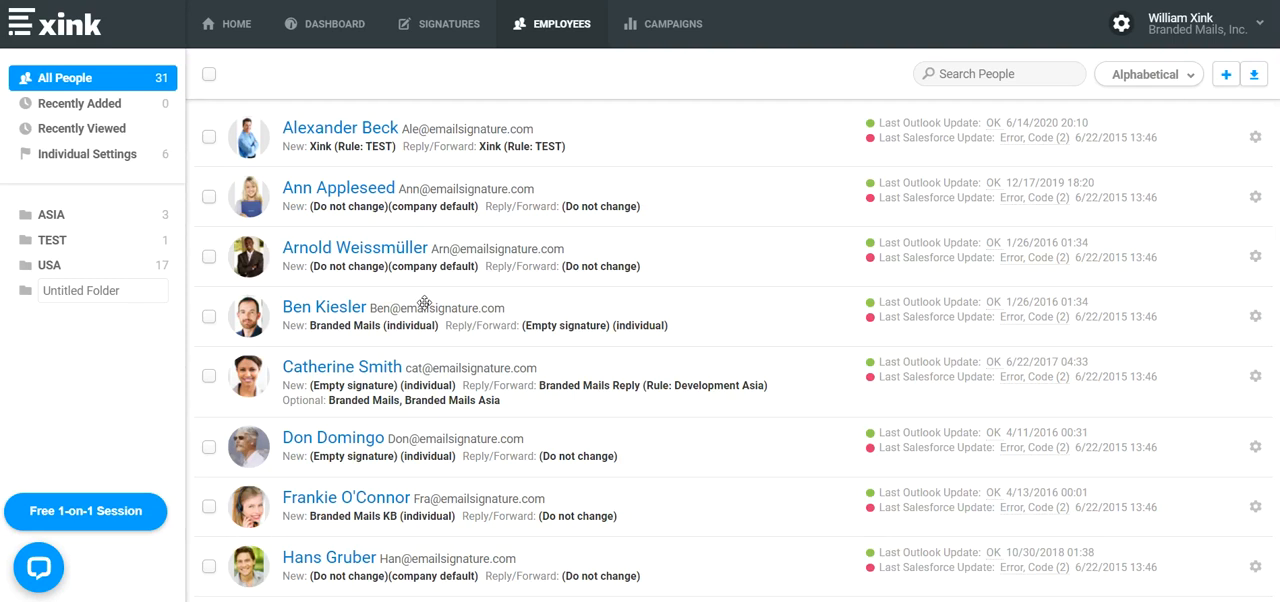
pyautogui.moveTo(688, 203)
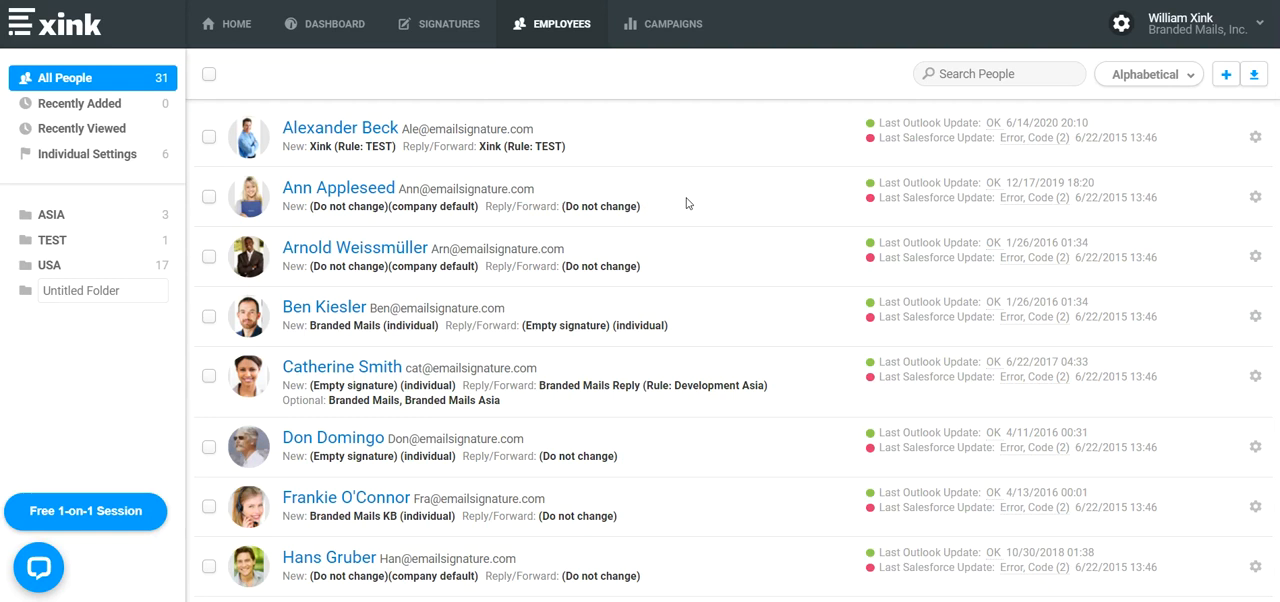
pyautogui.moveTo(696, 160)
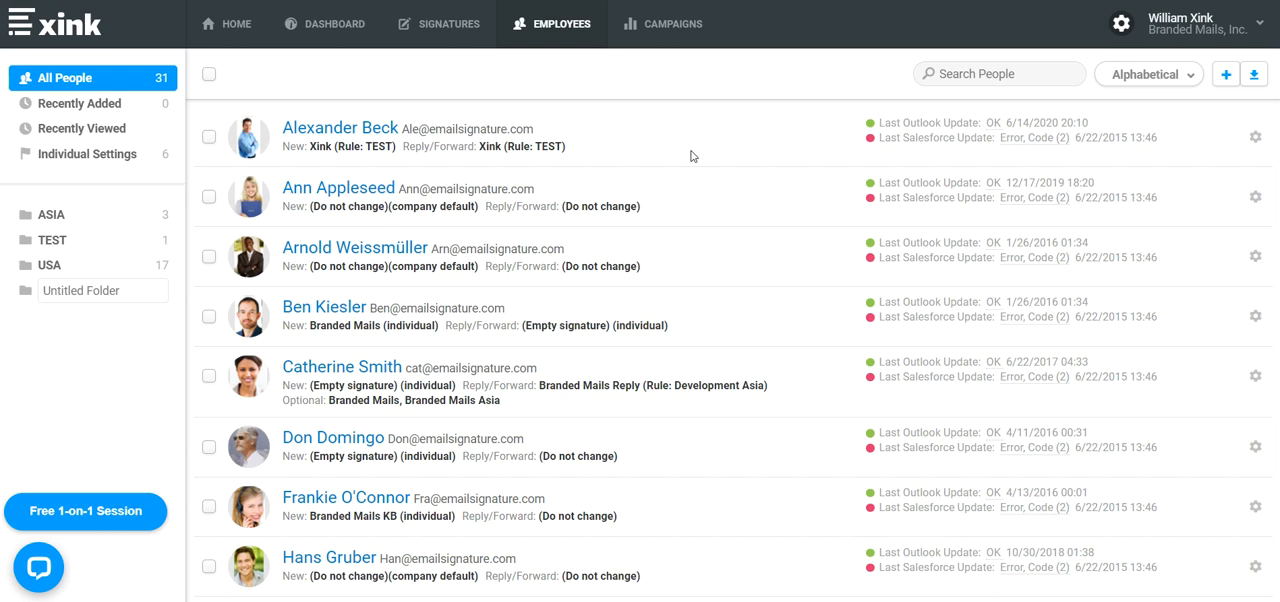
pyautogui.moveTo(714, 187)
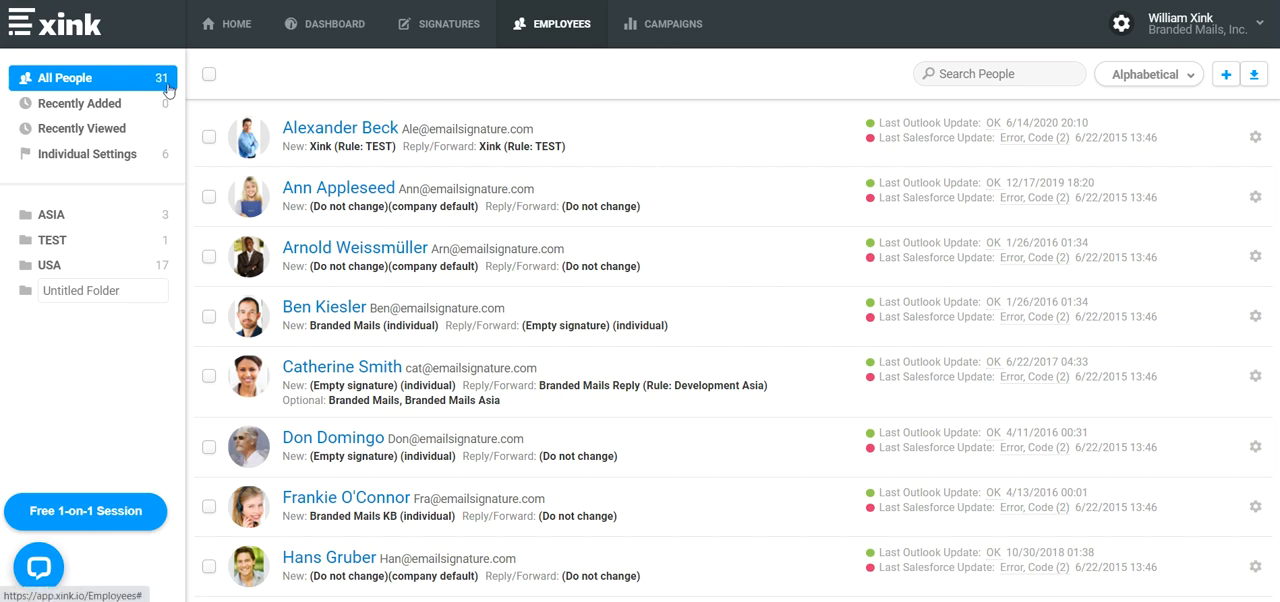
pyautogui.moveTo(995, 74)
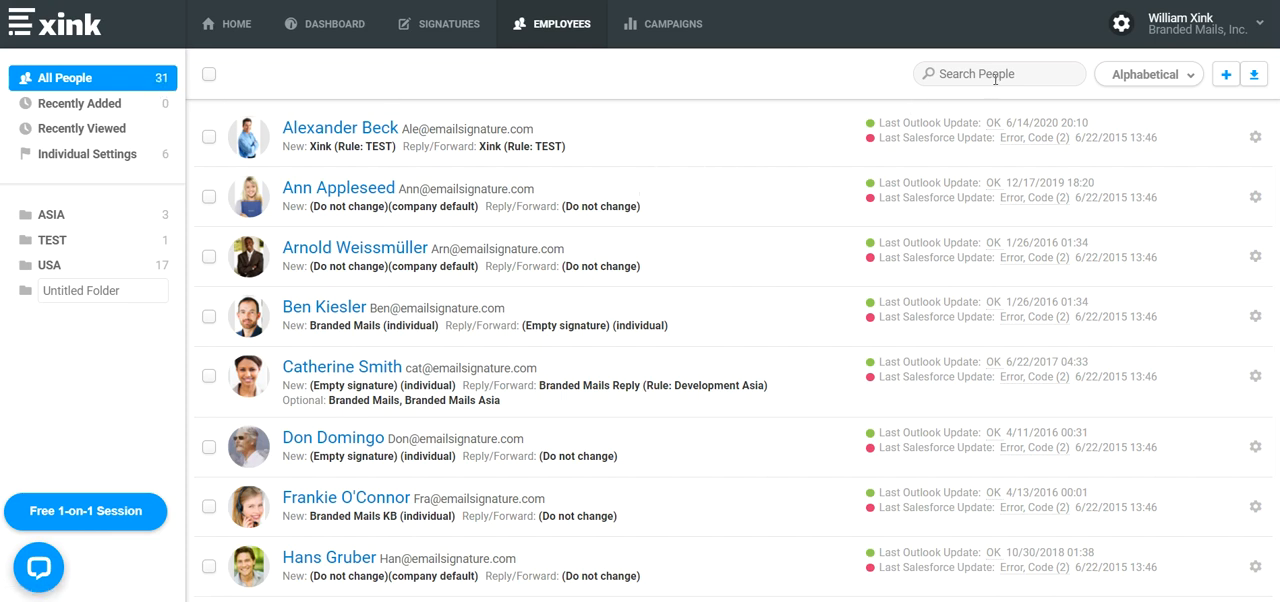
# Step: Search people for 'marketing' to list only Ann Appleseed and Arnold Weissmüller
pyautogui.click(998, 73)
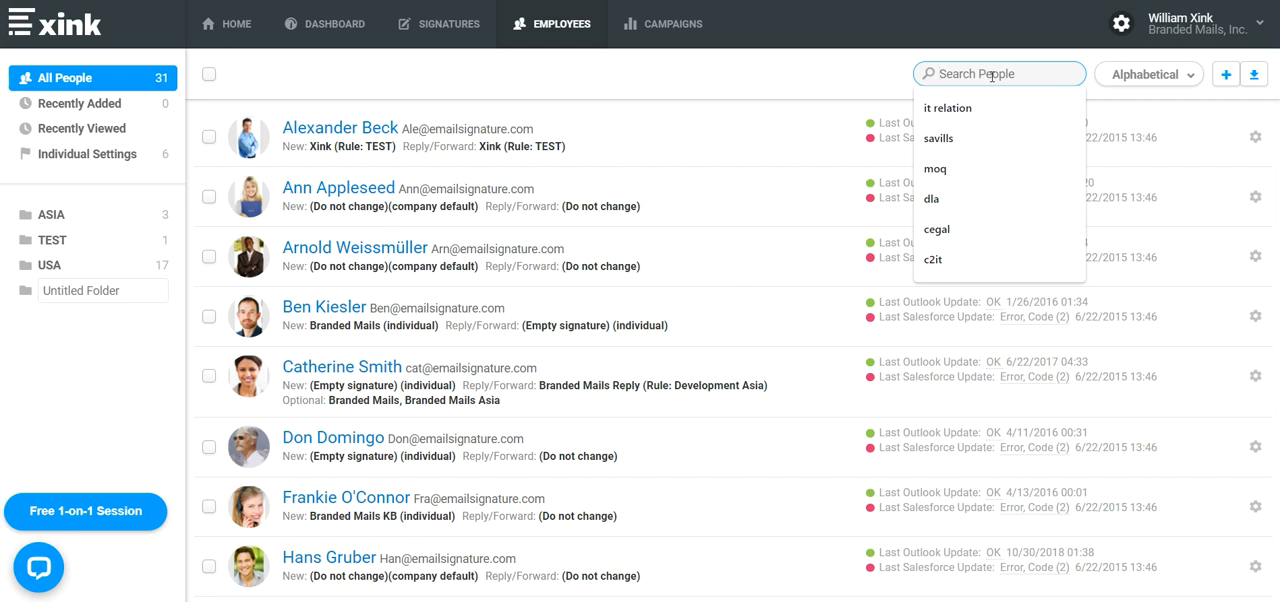
pyautogui.moveTo(937, 72)
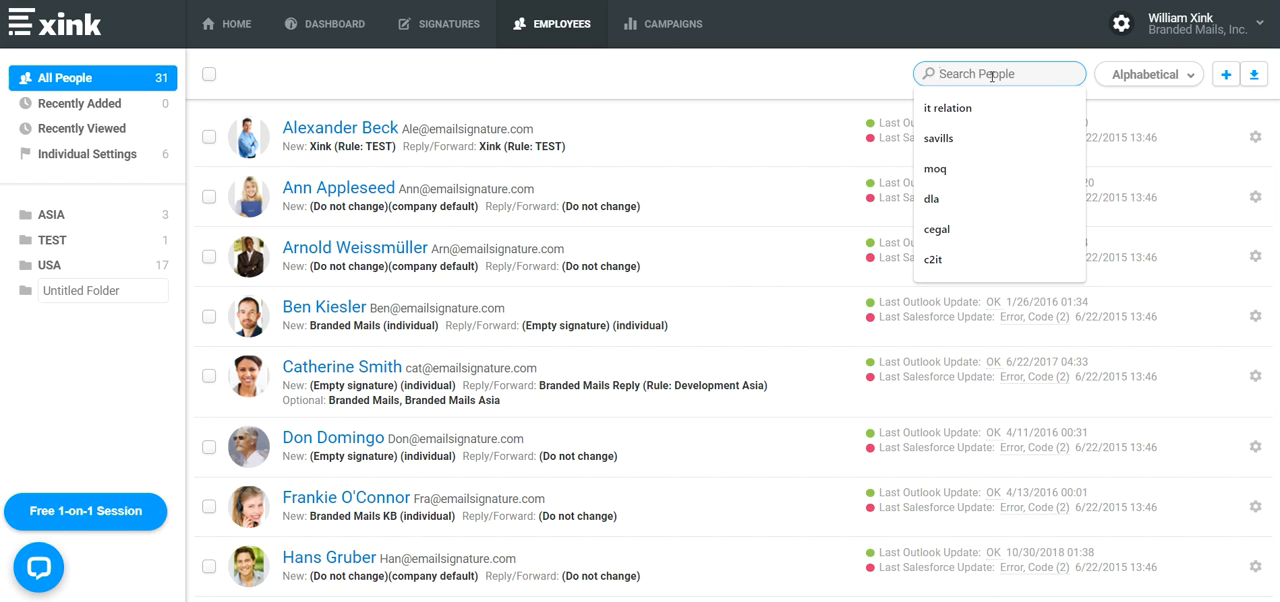
pyautogui.write('m')
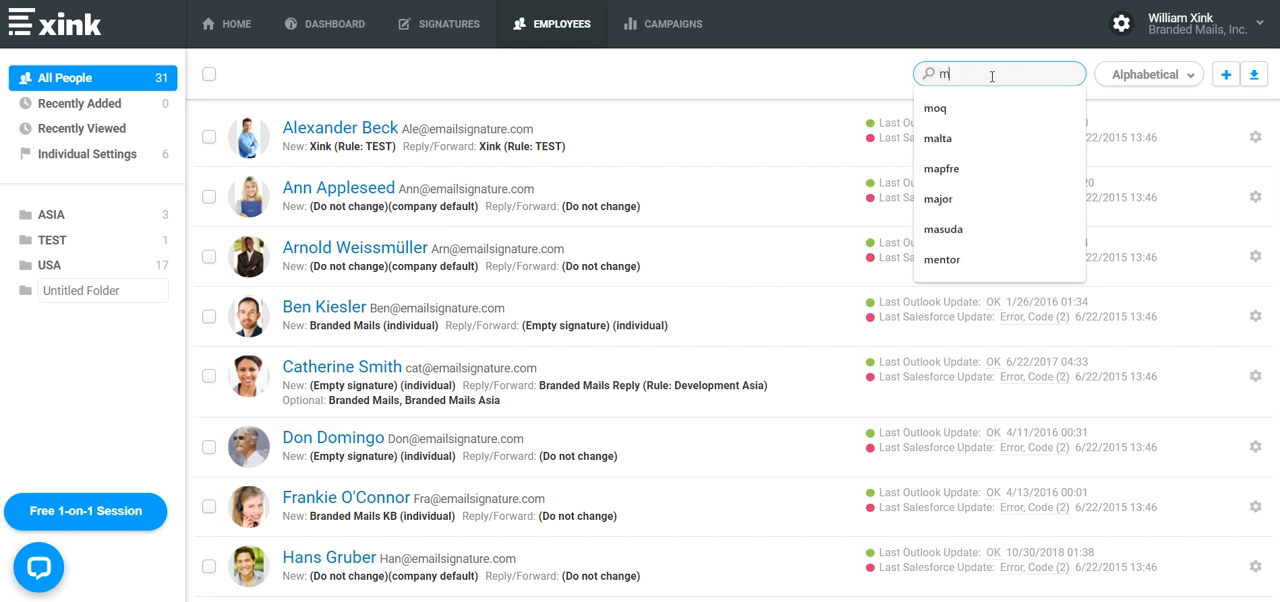
pyautogui.write('arketing')
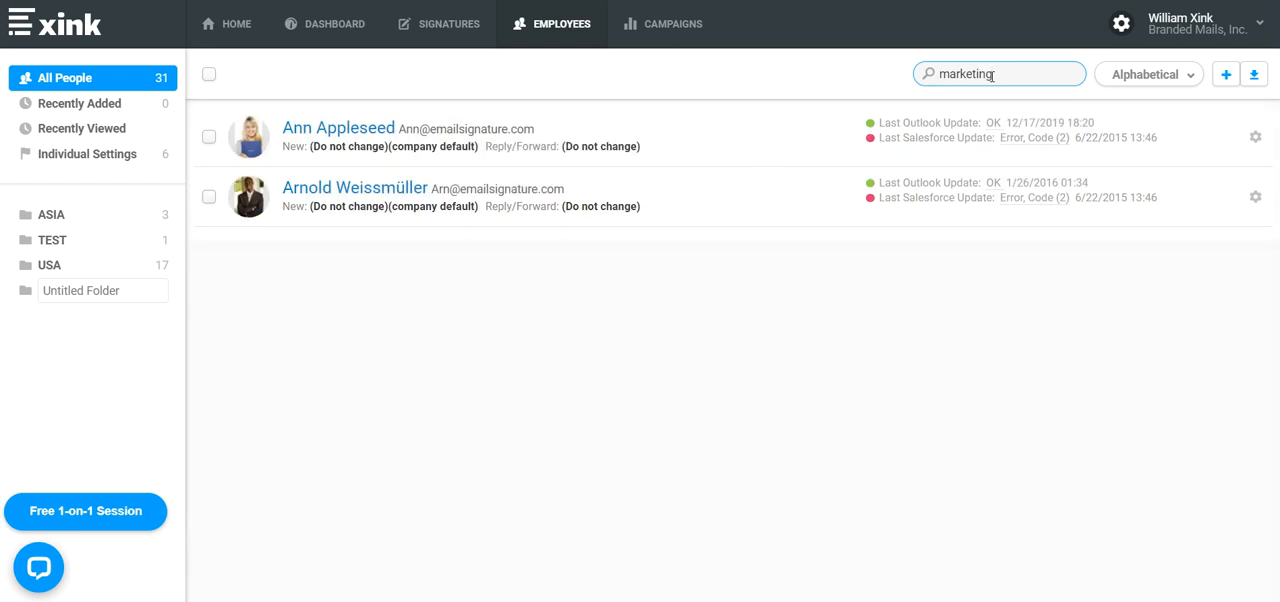
pyautogui.moveTo(486, 221)
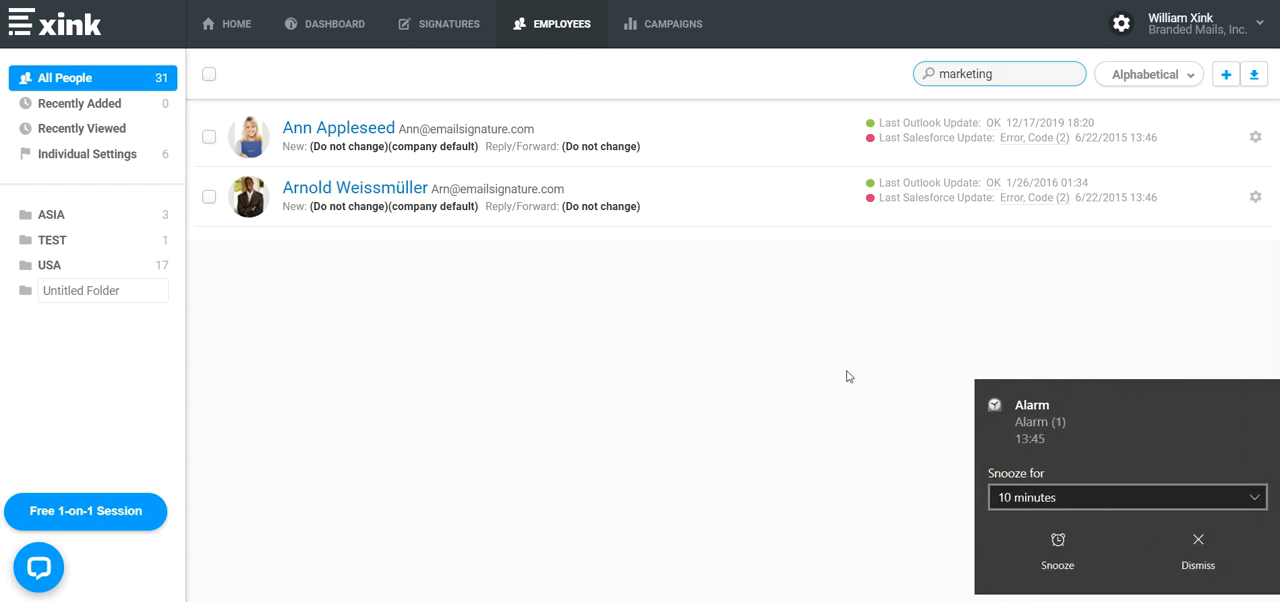
pyautogui.click(1197, 553)
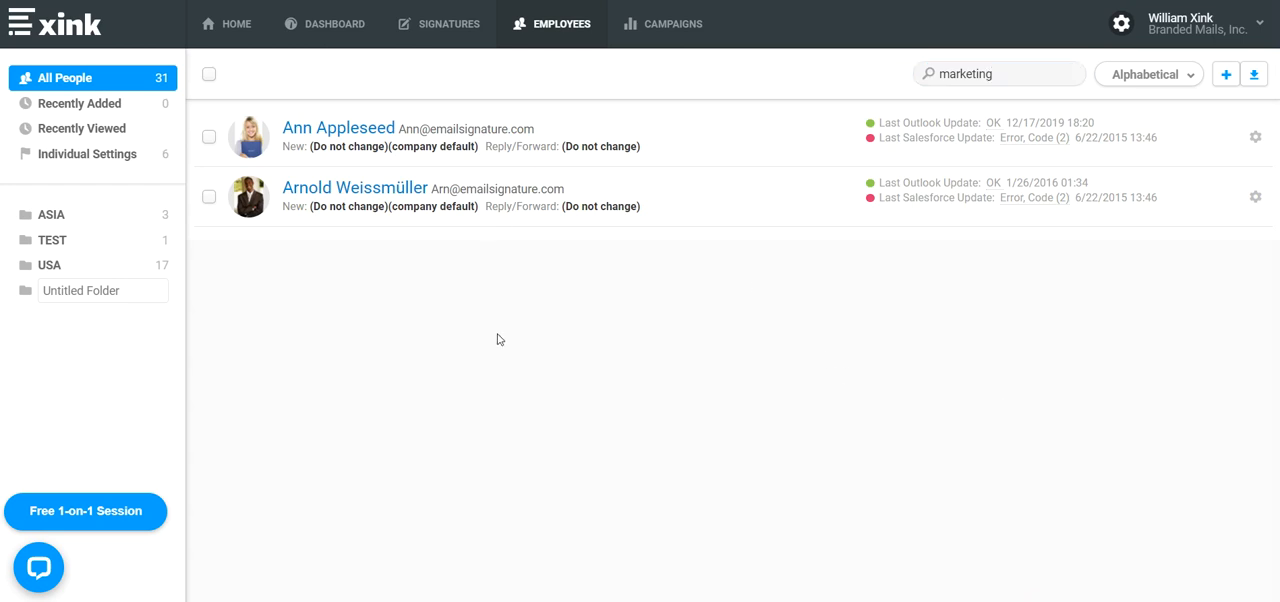
pyautogui.click(998, 73)
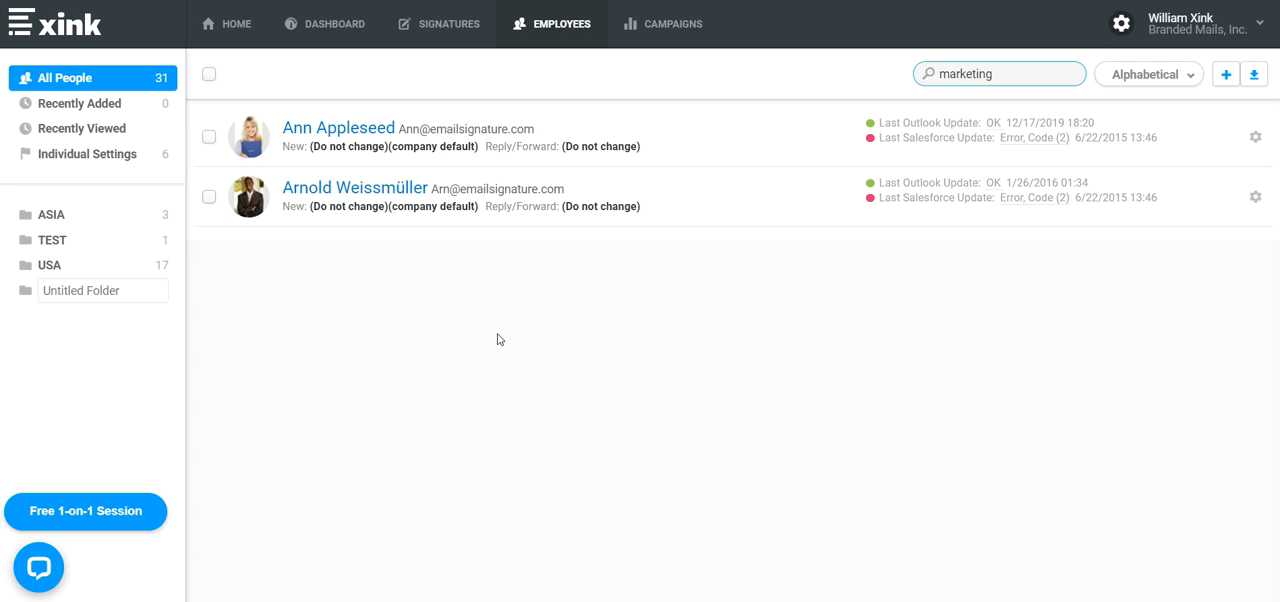
# Step: Name the new sidebar employee folder Marketing
pyautogui.click(100, 290)
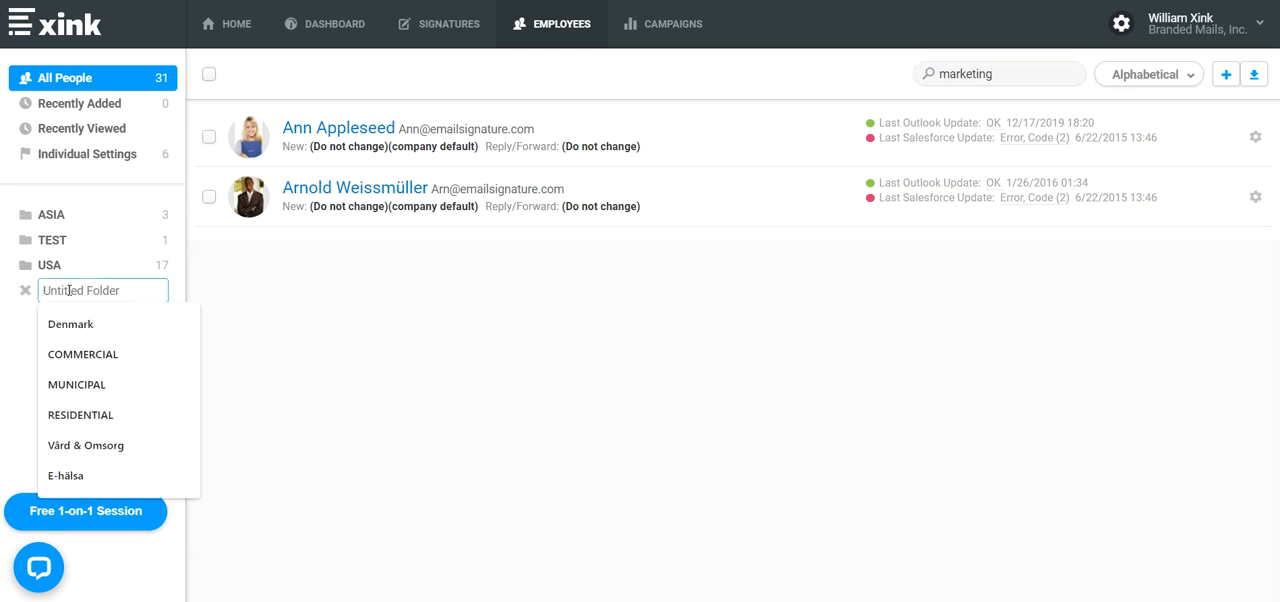
pyautogui.write('Marketon')
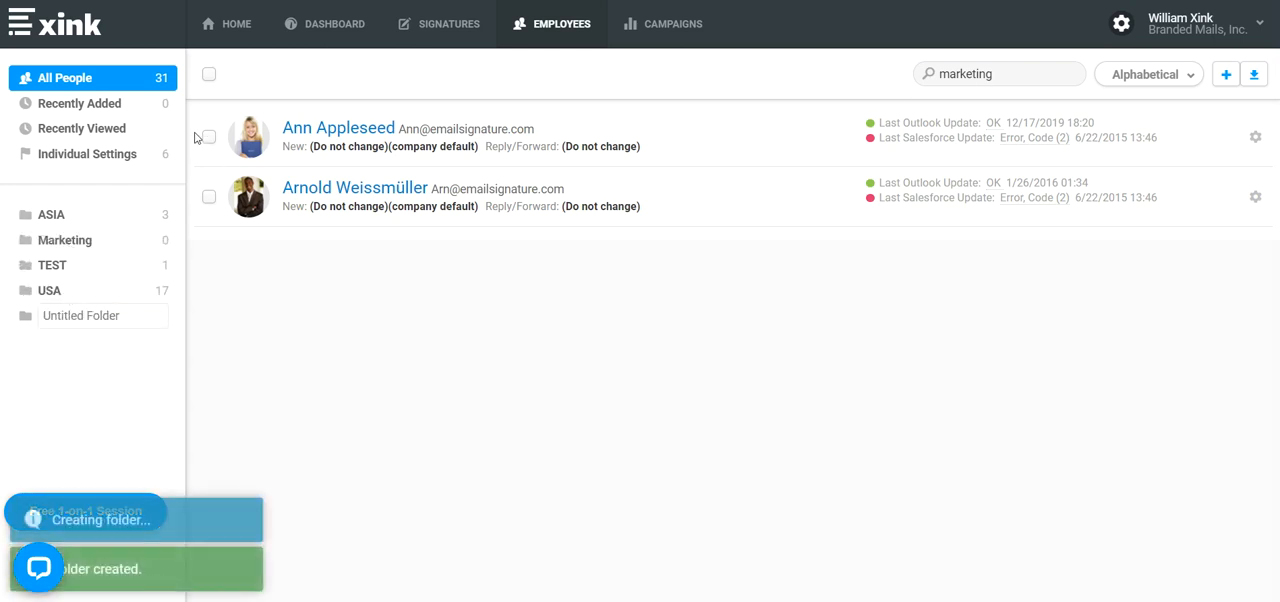
# Step: Add both filtered employees to the Marketing folder and view its members
pyautogui.click(208, 74)
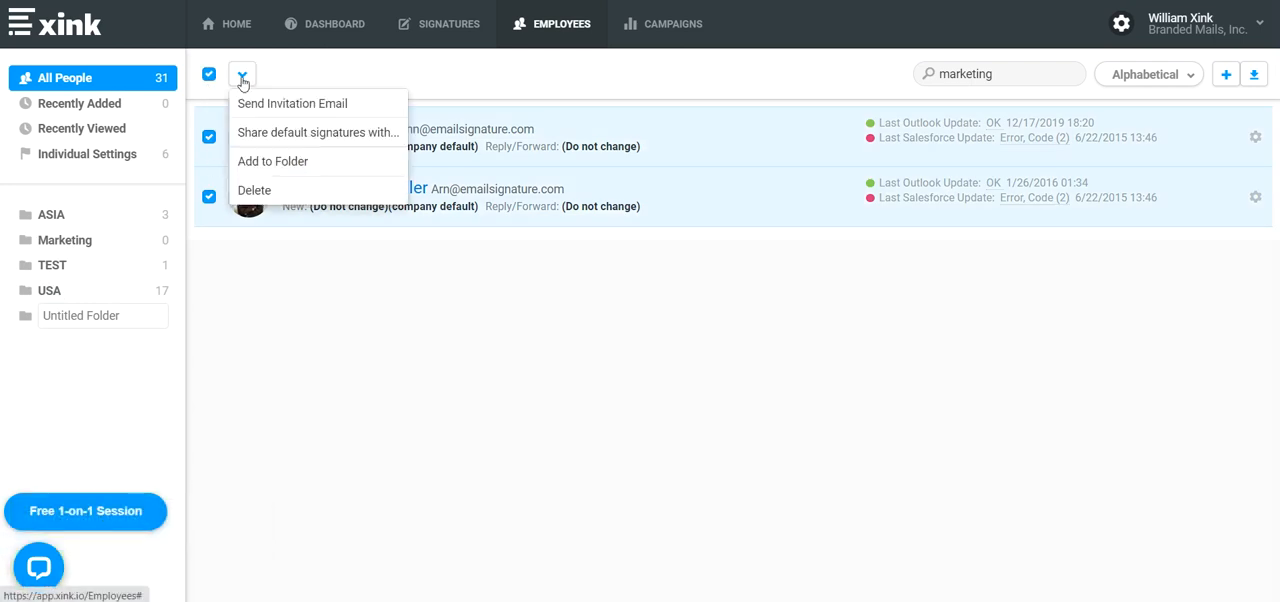
pyautogui.moveTo(303, 161)
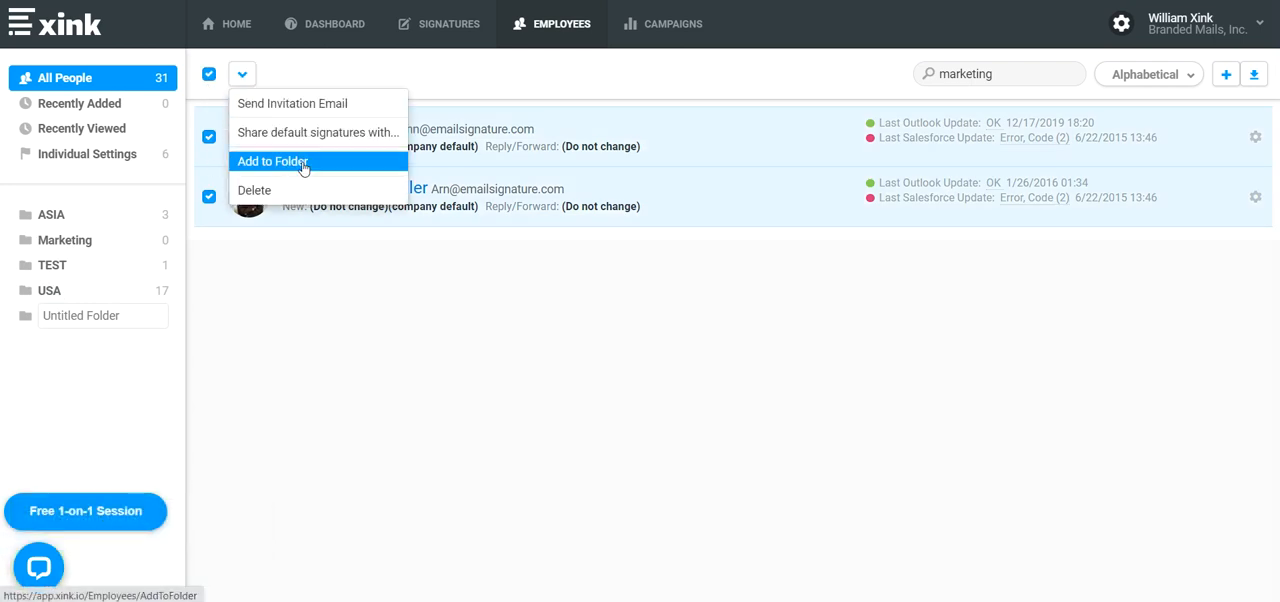
pyautogui.click(271, 161)
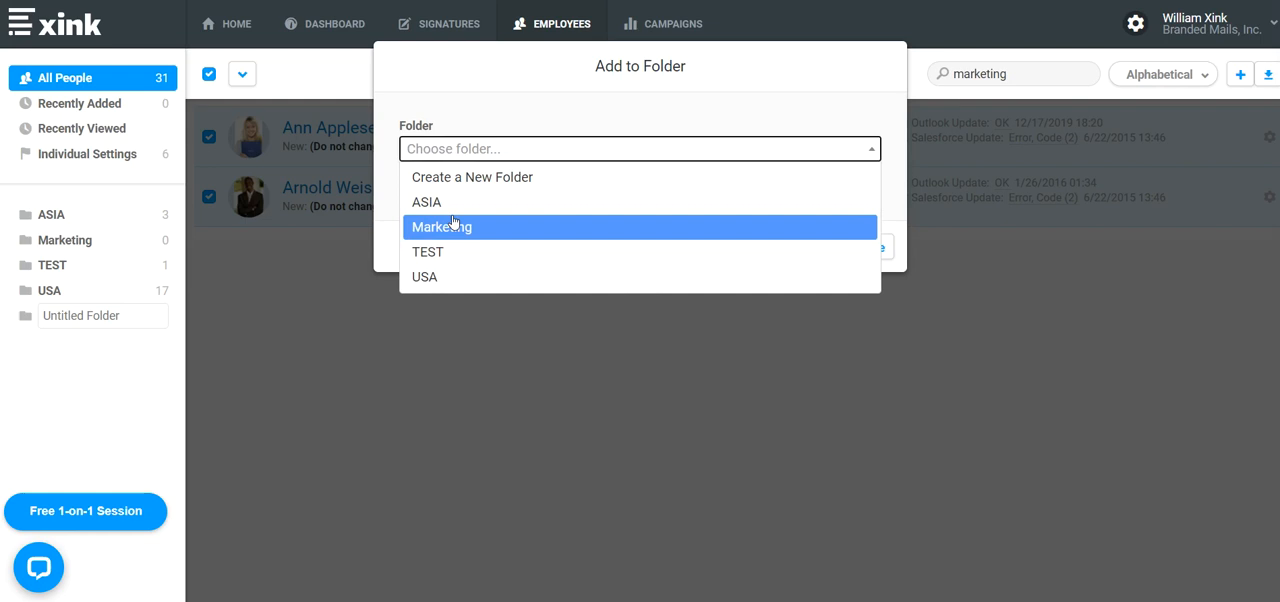
pyautogui.click(441, 226)
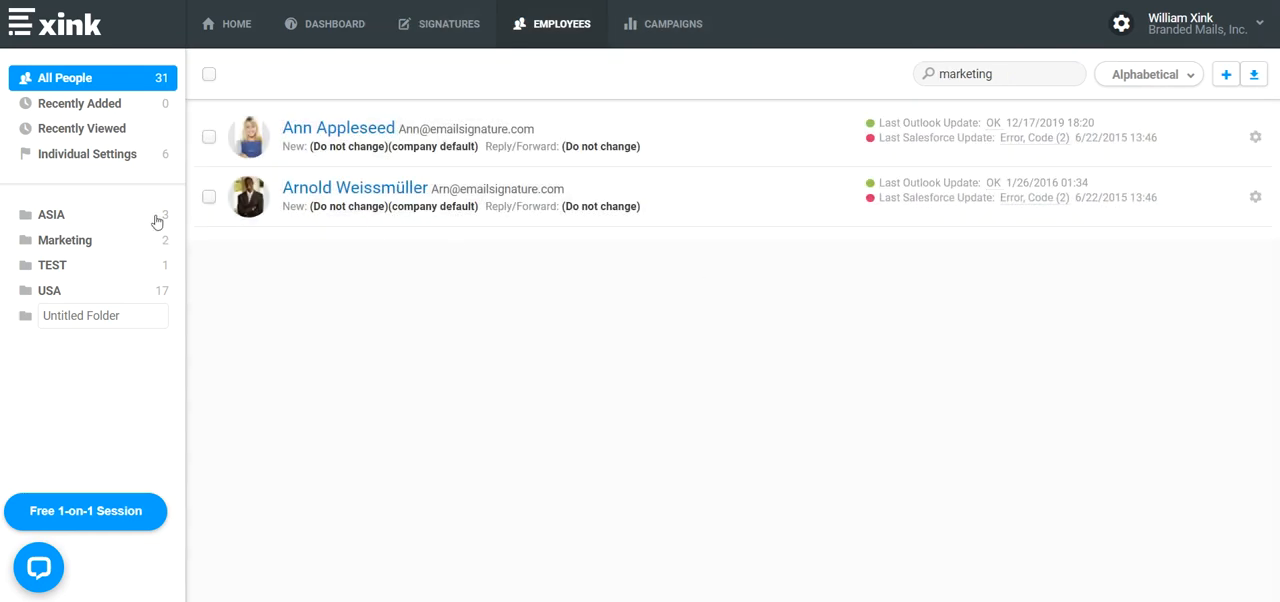
pyautogui.click(64, 240)
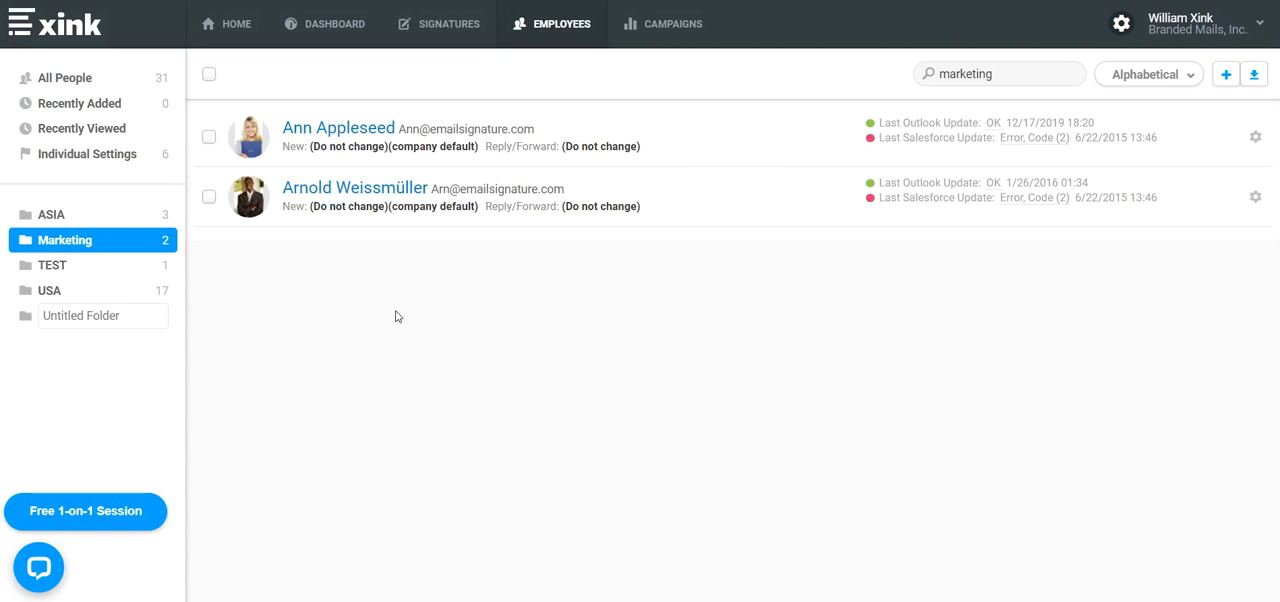
pyautogui.moveTo(350, 225)
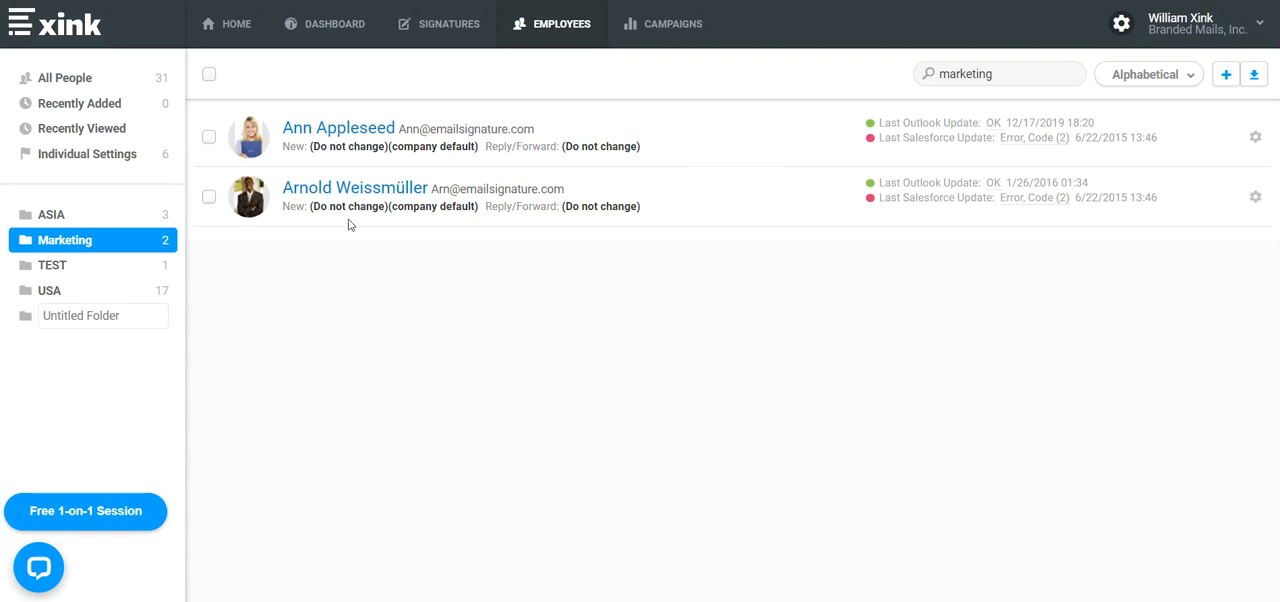
pyautogui.moveTo(1120, 24)
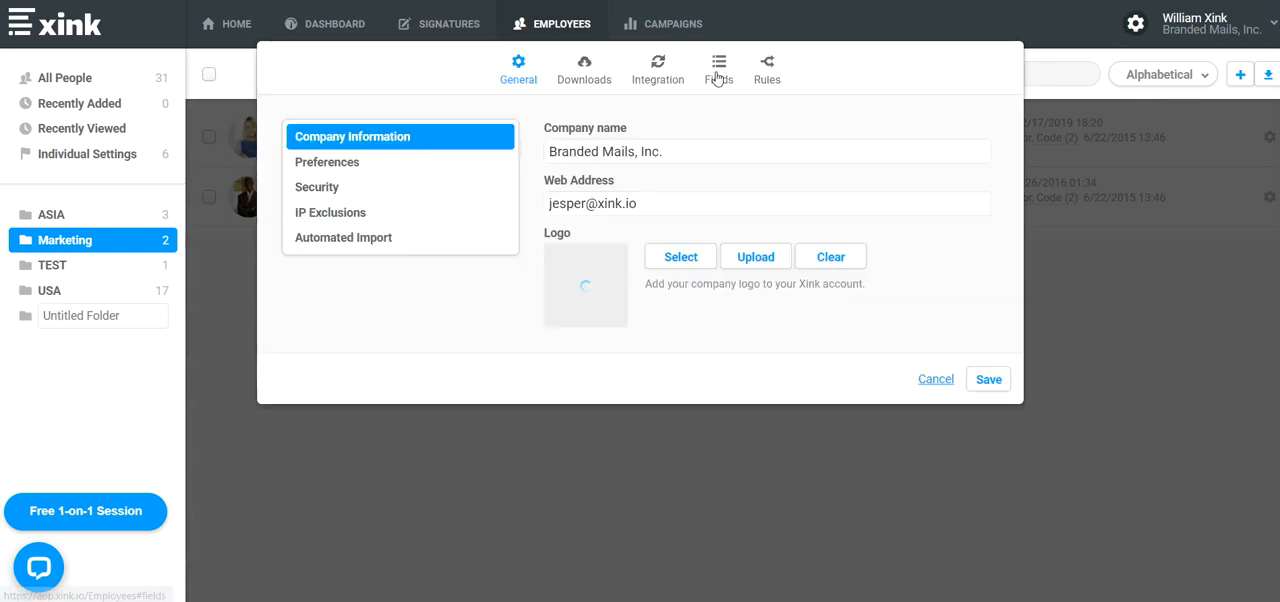
# Step: Create a new signature rule named Marketing
pyautogui.click(766, 68)
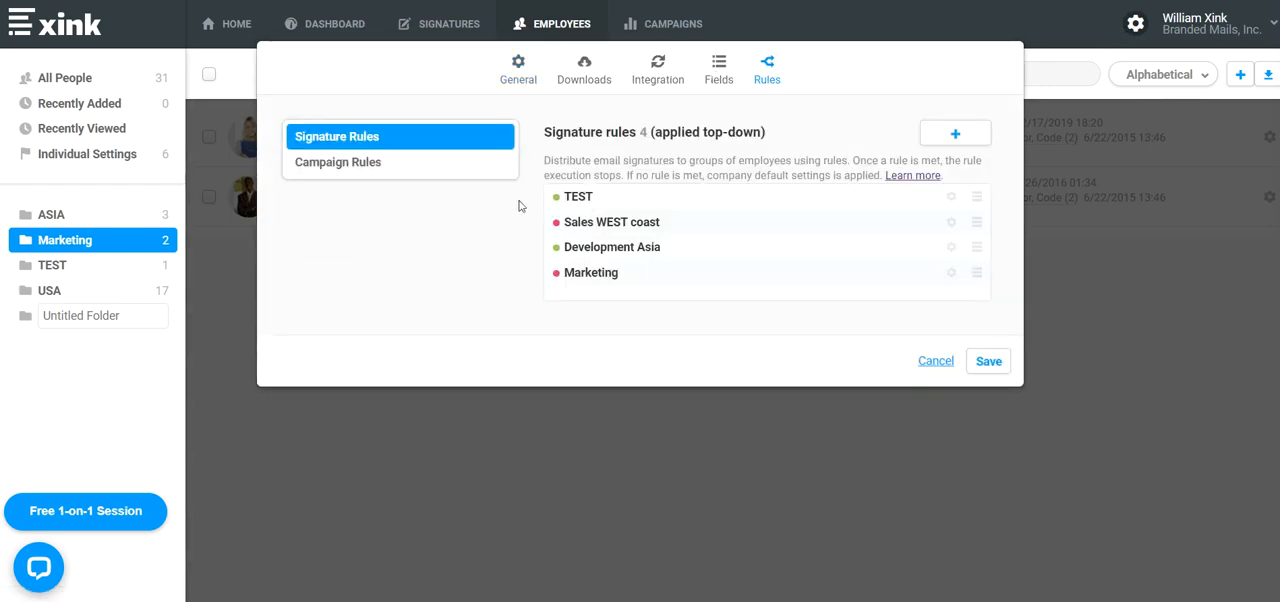
pyautogui.click(954, 133)
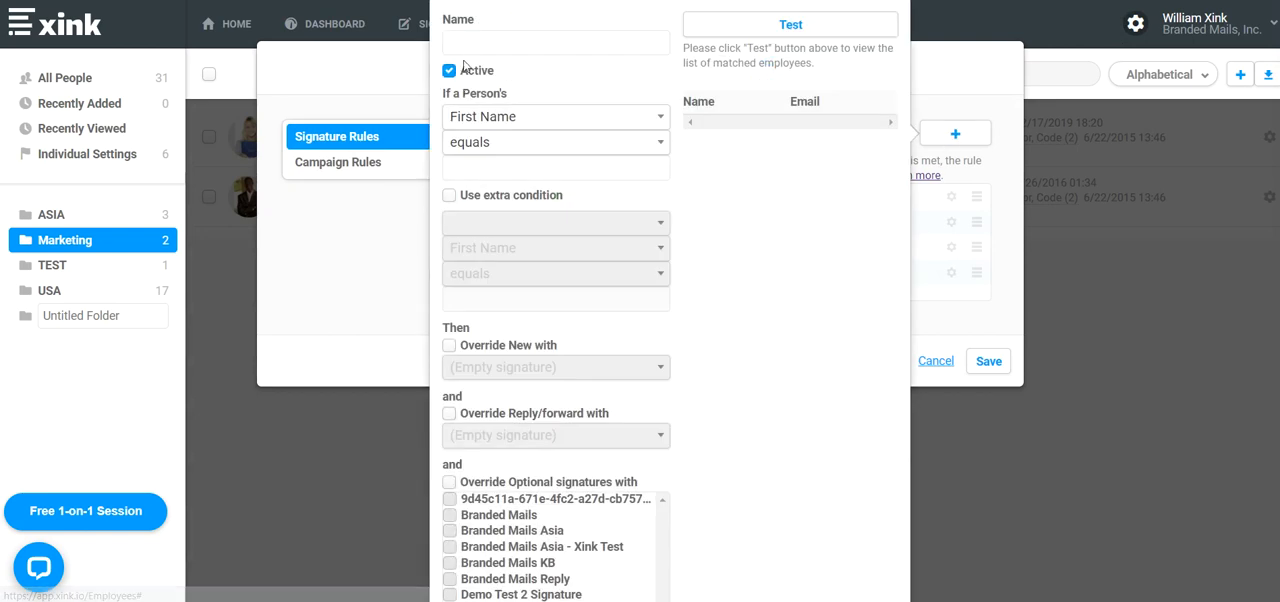
pyautogui.write('Marke')
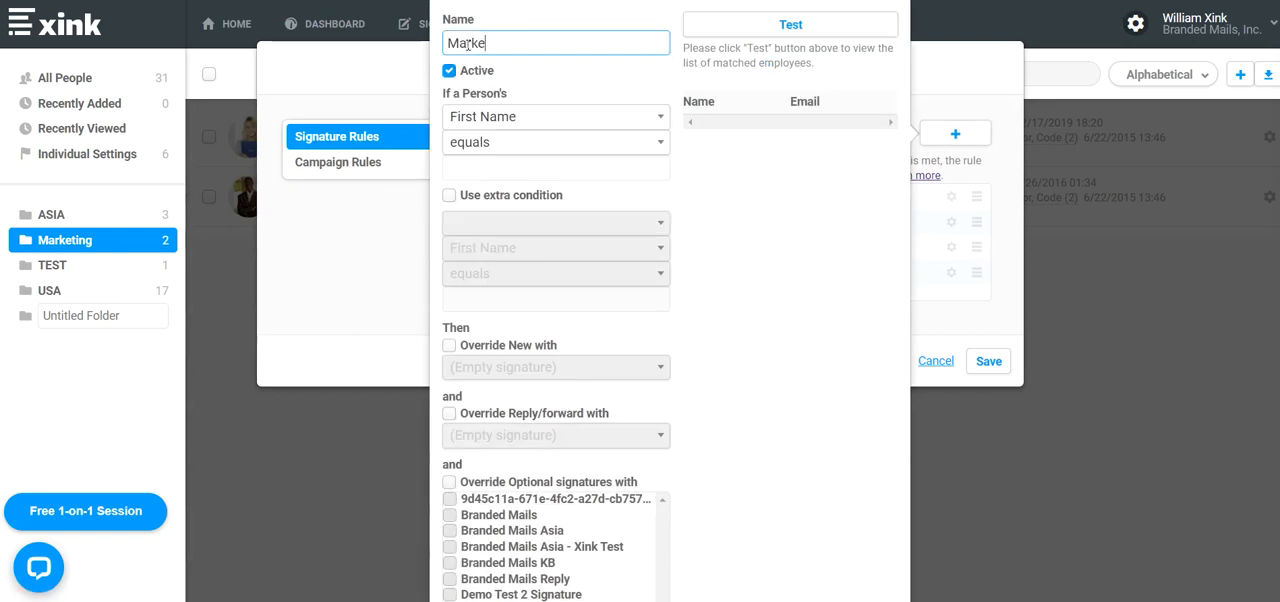
# Step: Set the rule condition to 'is in folder' Marketing
pyautogui.click(555, 116)
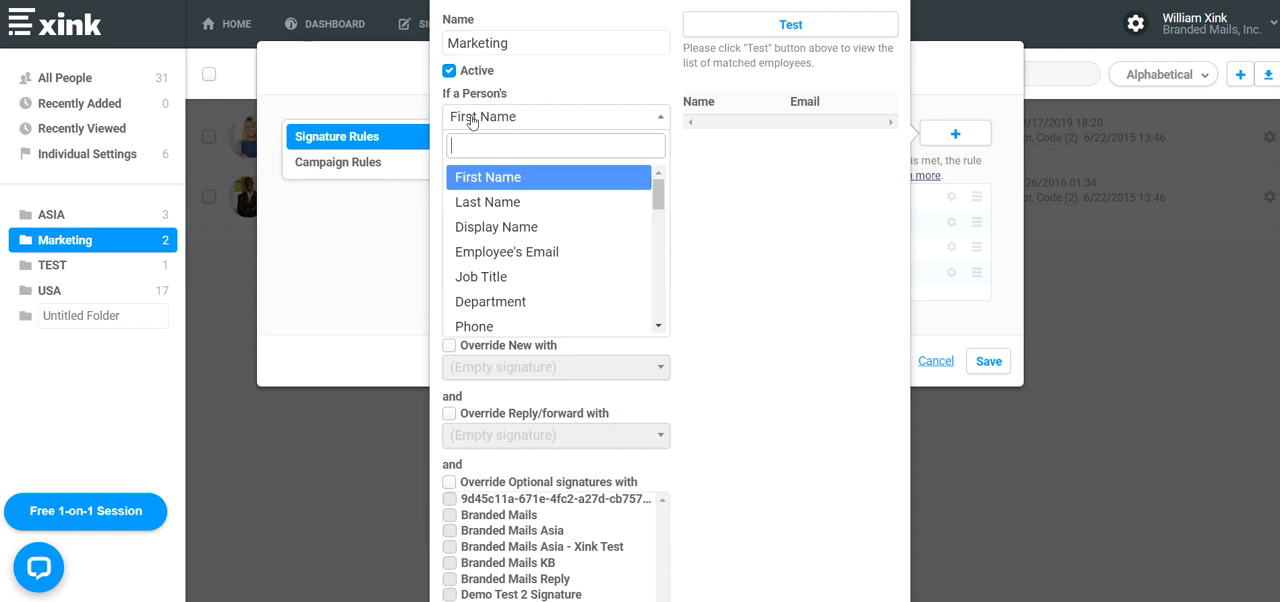
pyautogui.moveTo(658, 195)
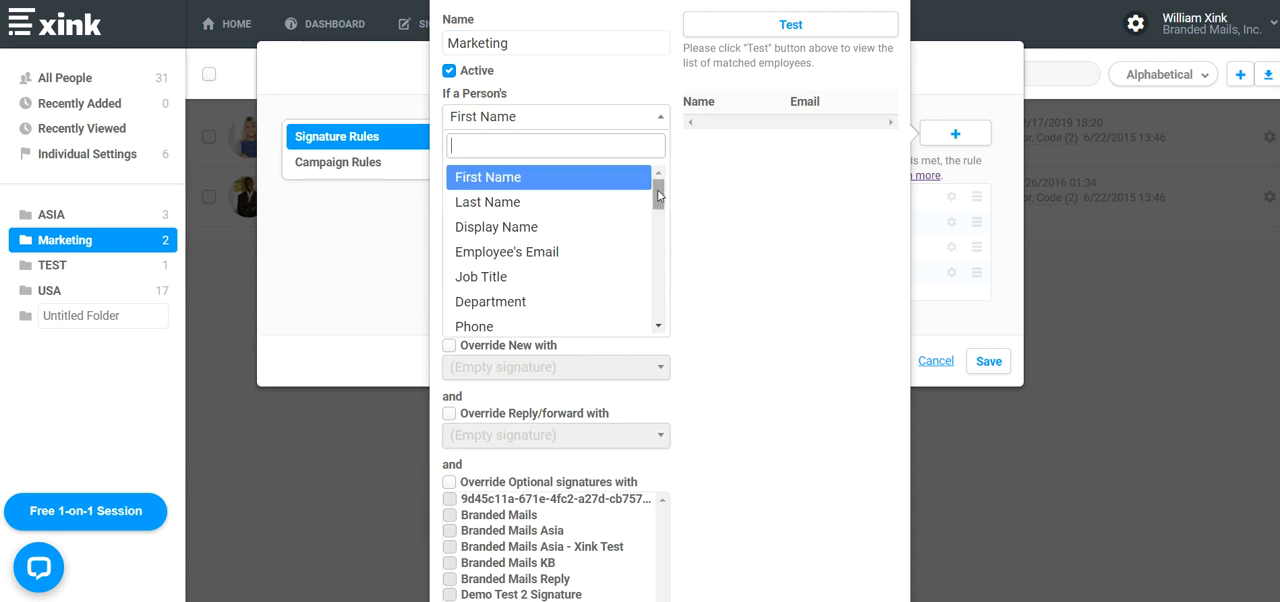
pyautogui.click(490, 301)
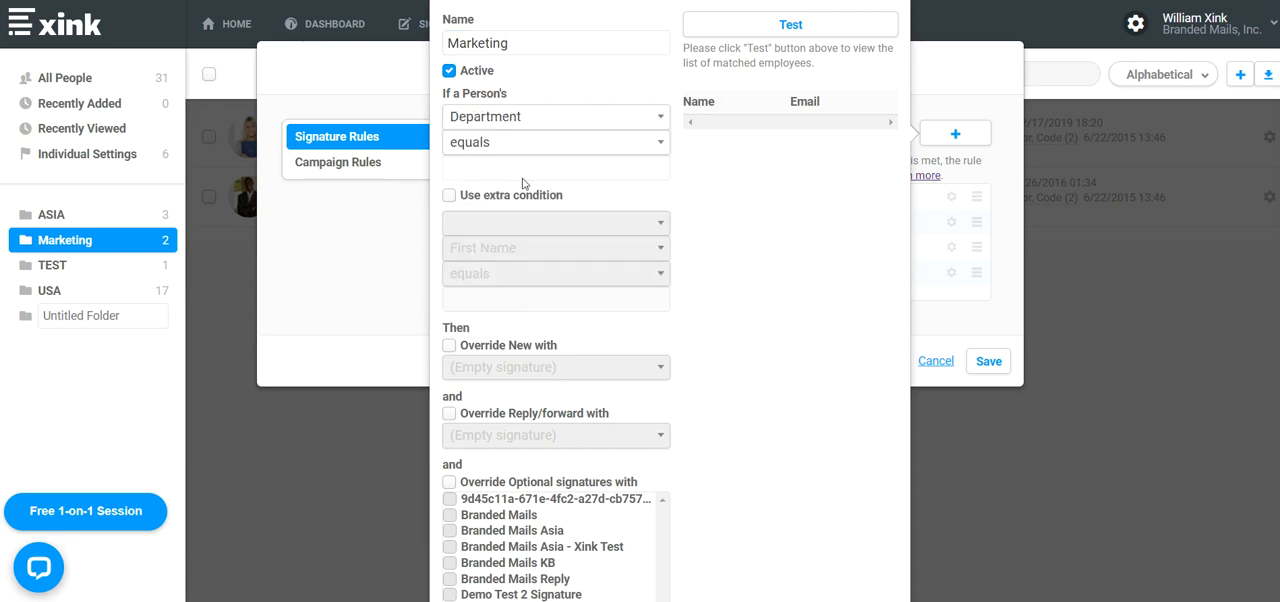
pyautogui.click(554, 142)
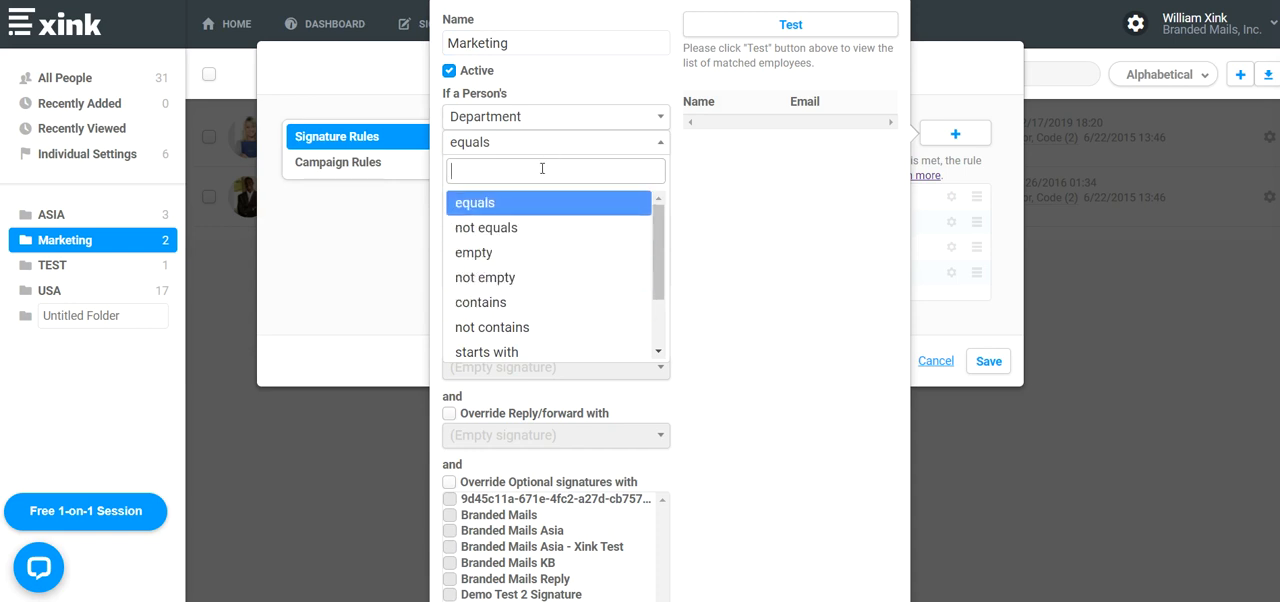
pyautogui.moveTo(493, 302)
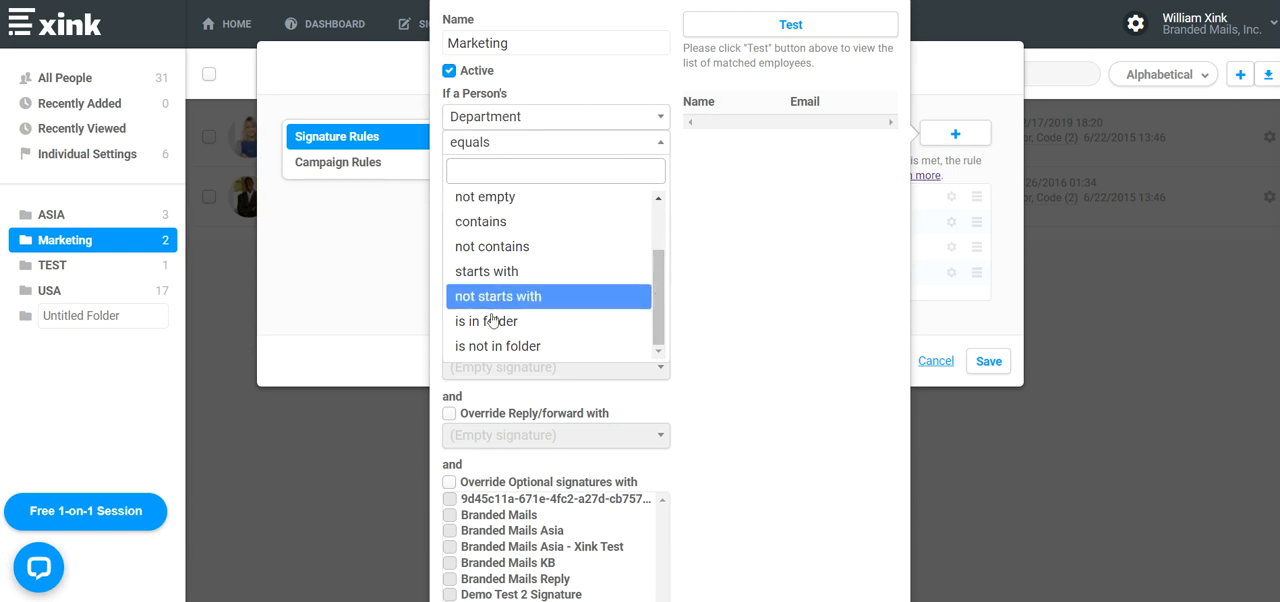
pyautogui.moveTo(486, 321)
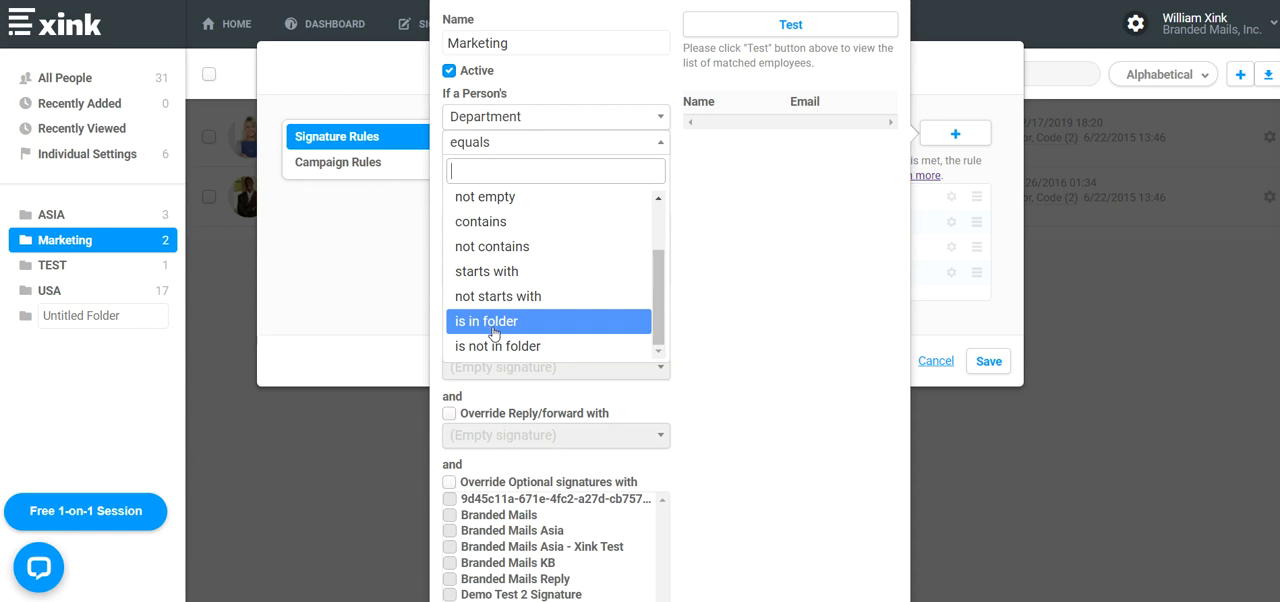
pyautogui.click(487, 321)
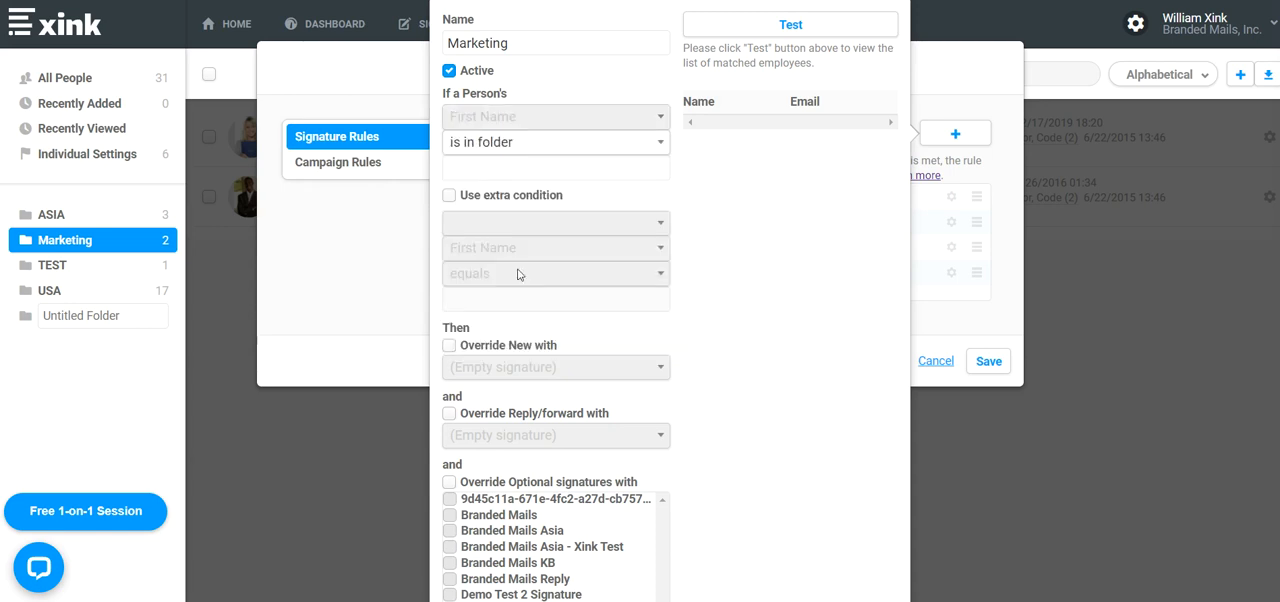
pyautogui.write('Marketing')
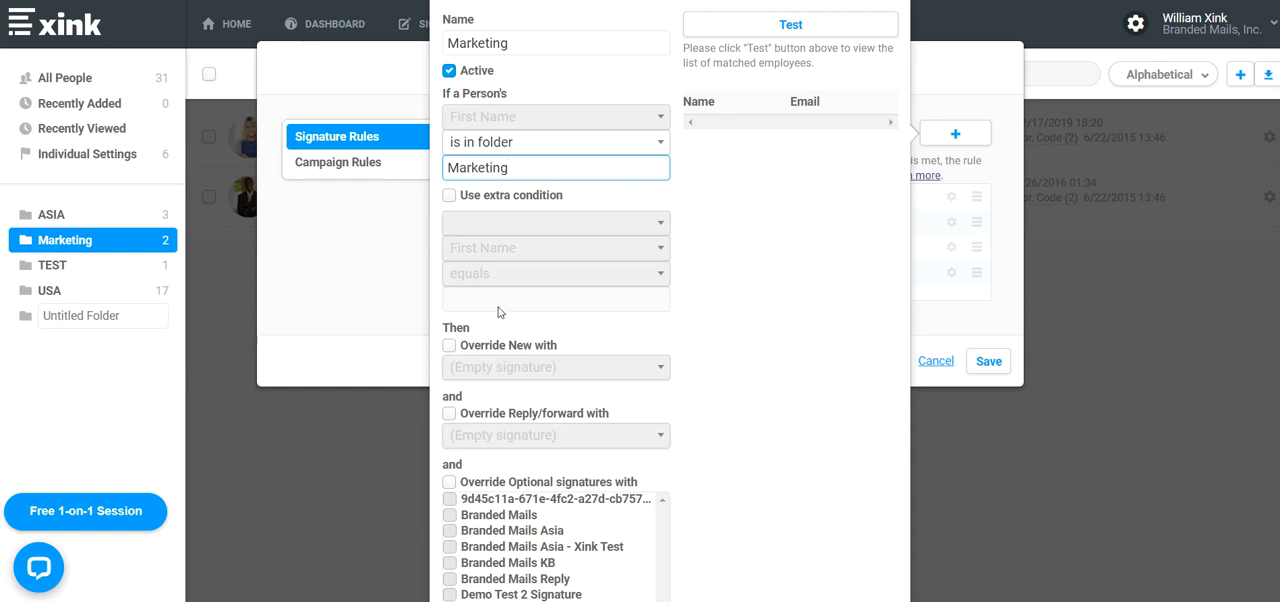
pyautogui.moveTo(468, 350)
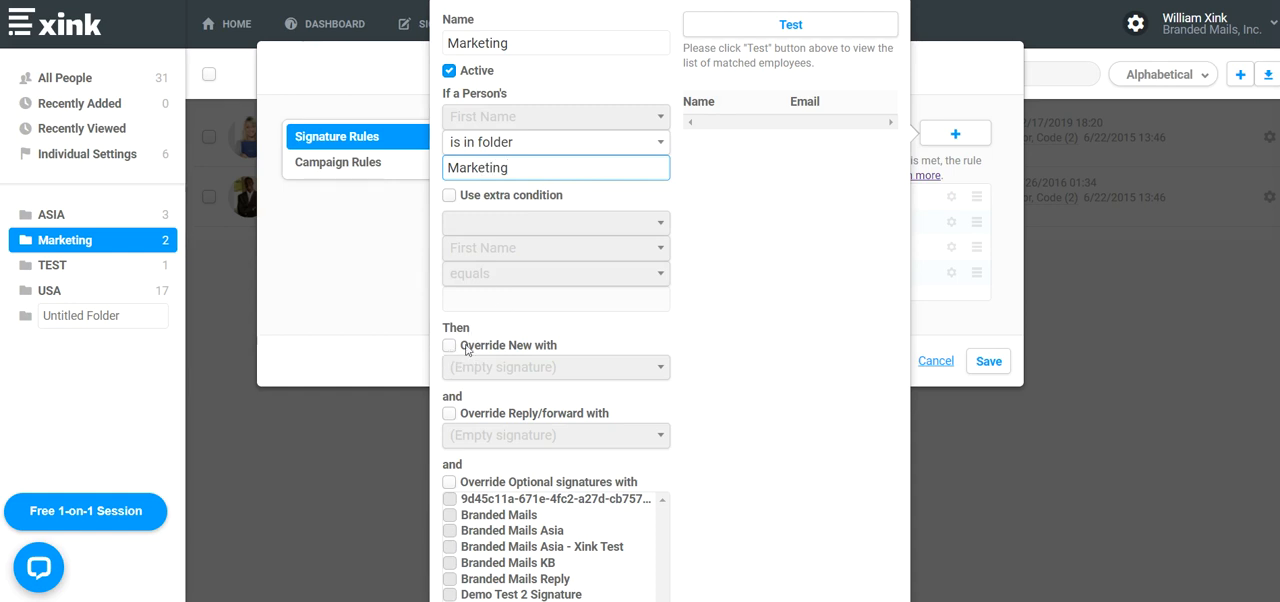
# Step: Override new and reply/forward mail signatures with Branded Mails
pyautogui.click(449, 345)
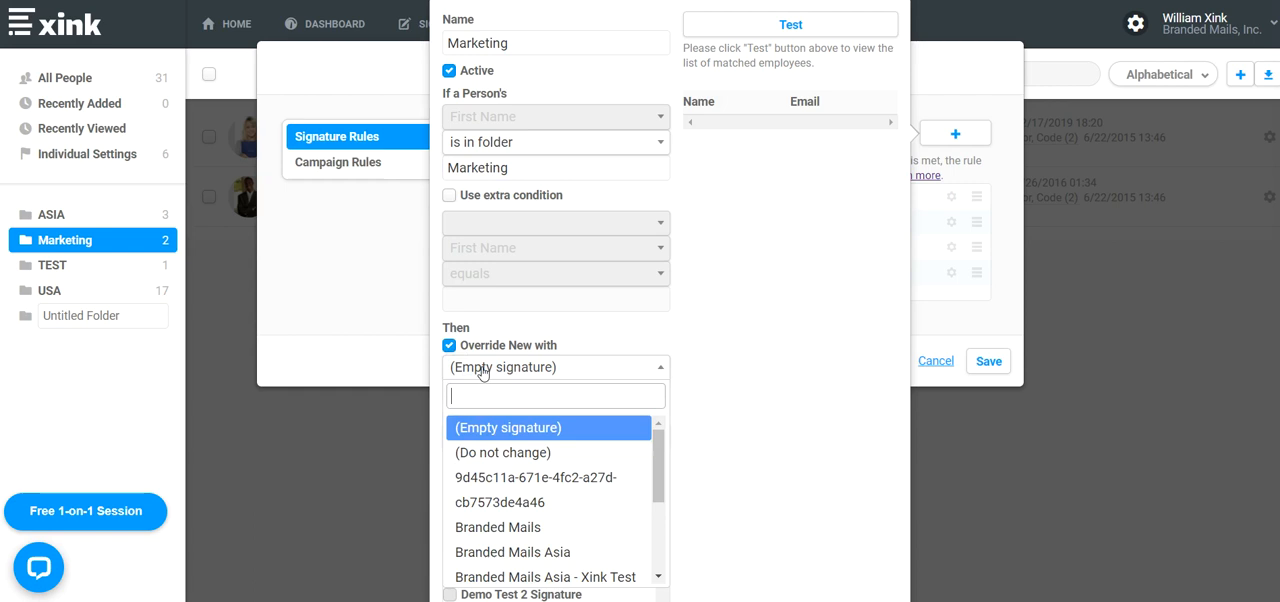
pyautogui.click(498, 527)
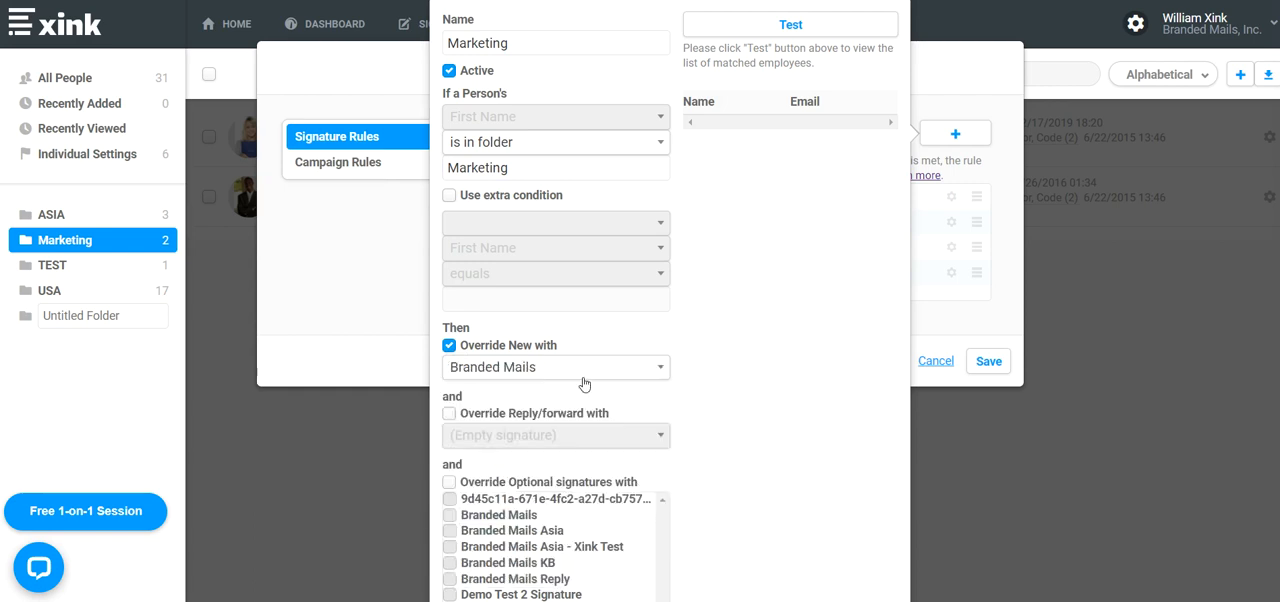
pyautogui.click(555, 435)
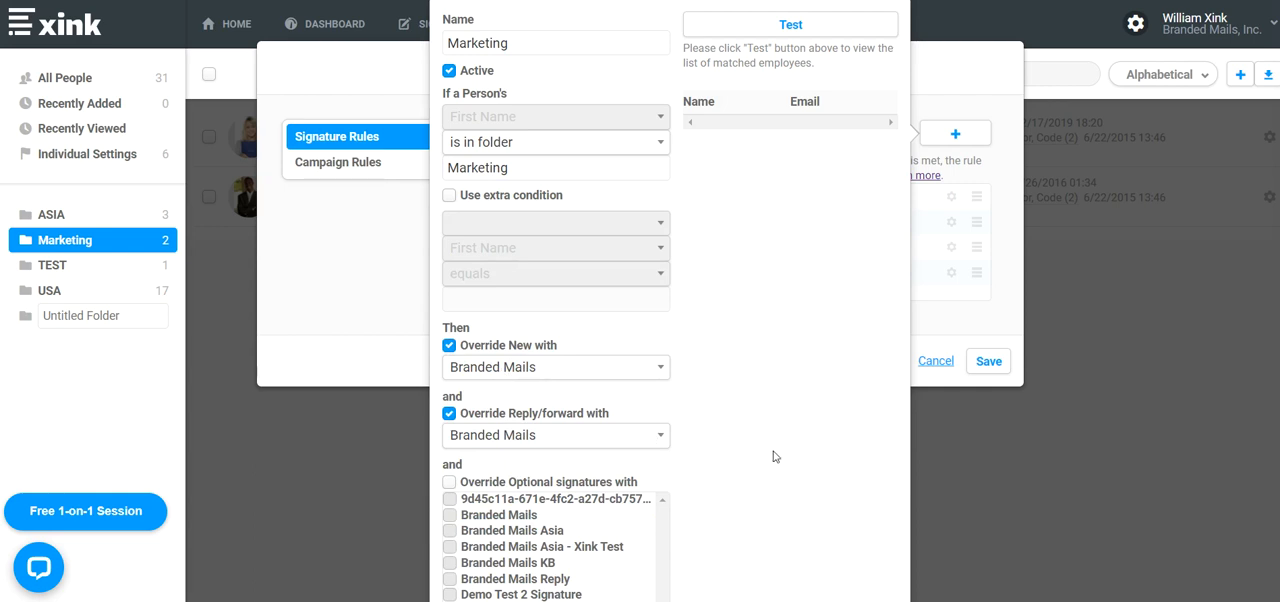
pyautogui.scroll(-3)
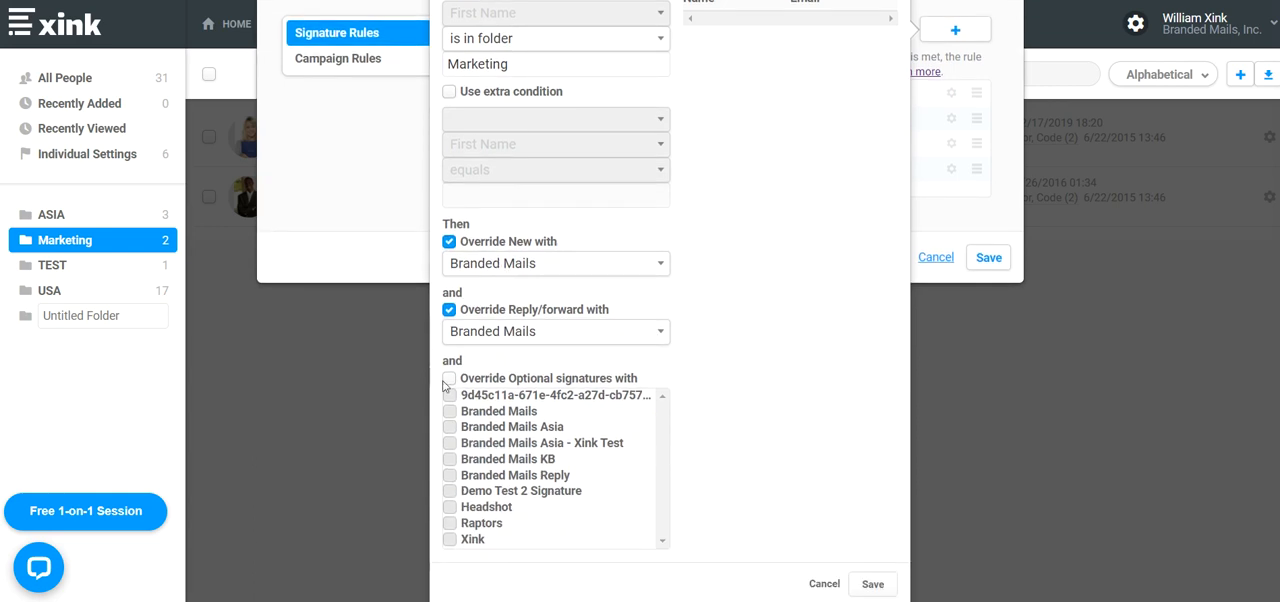
# Step: Add Headshot as an optional signature, test the matches, and save the rule
pyautogui.click(449, 378)
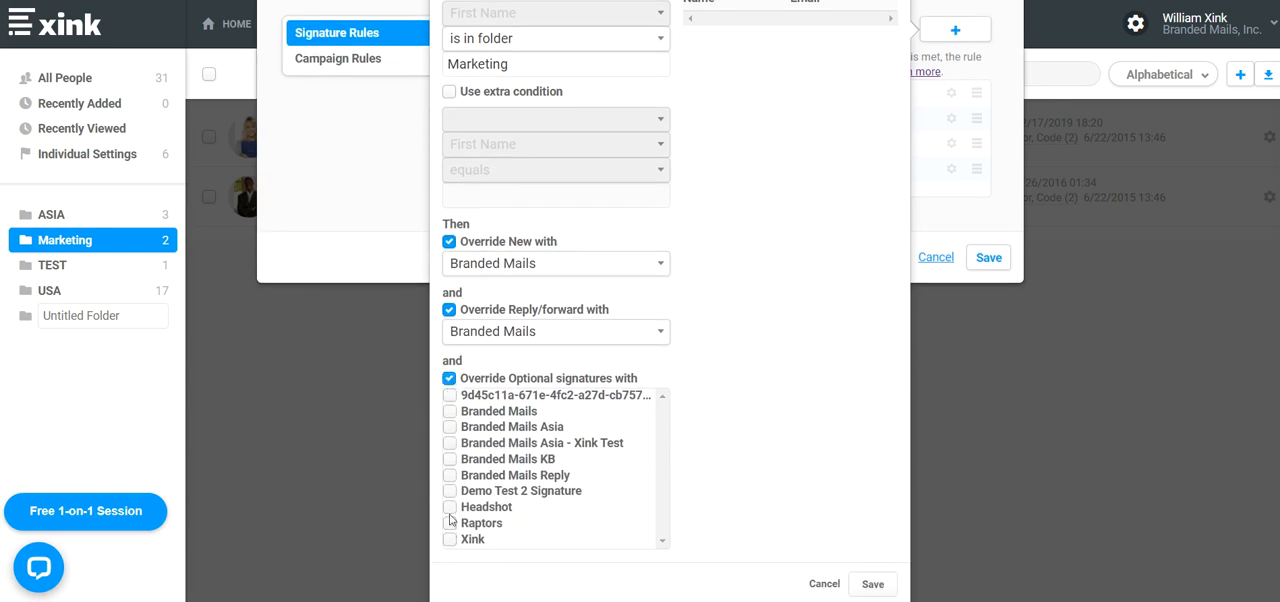
pyautogui.click(449, 507)
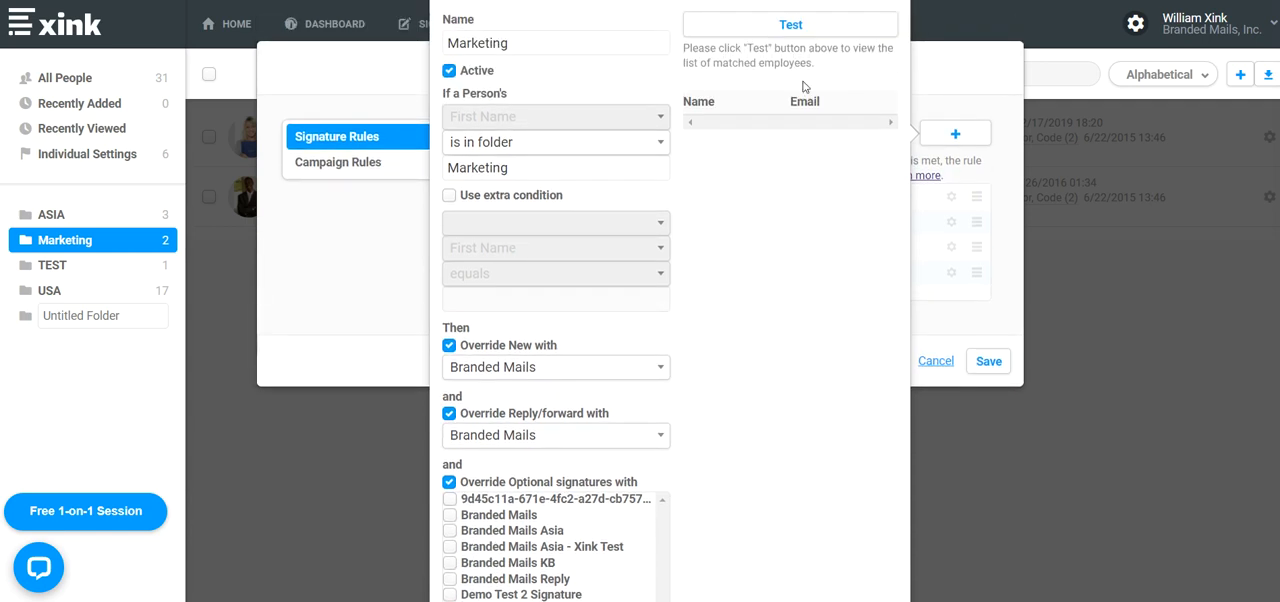
pyautogui.click(790, 24)
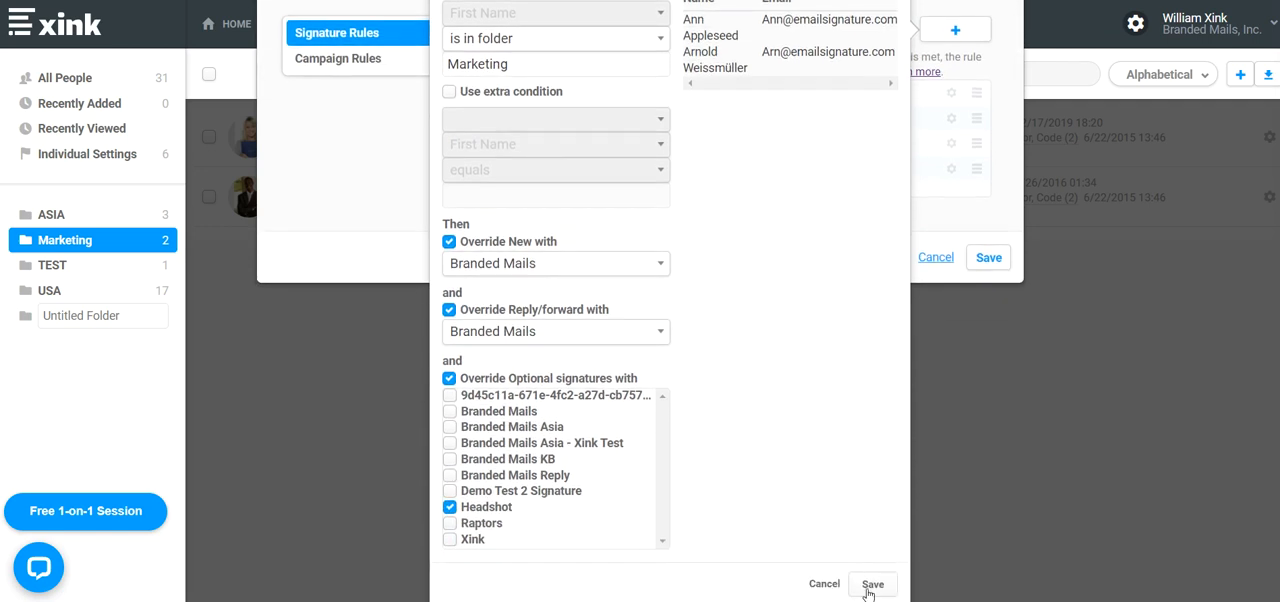
pyautogui.click(872, 584)
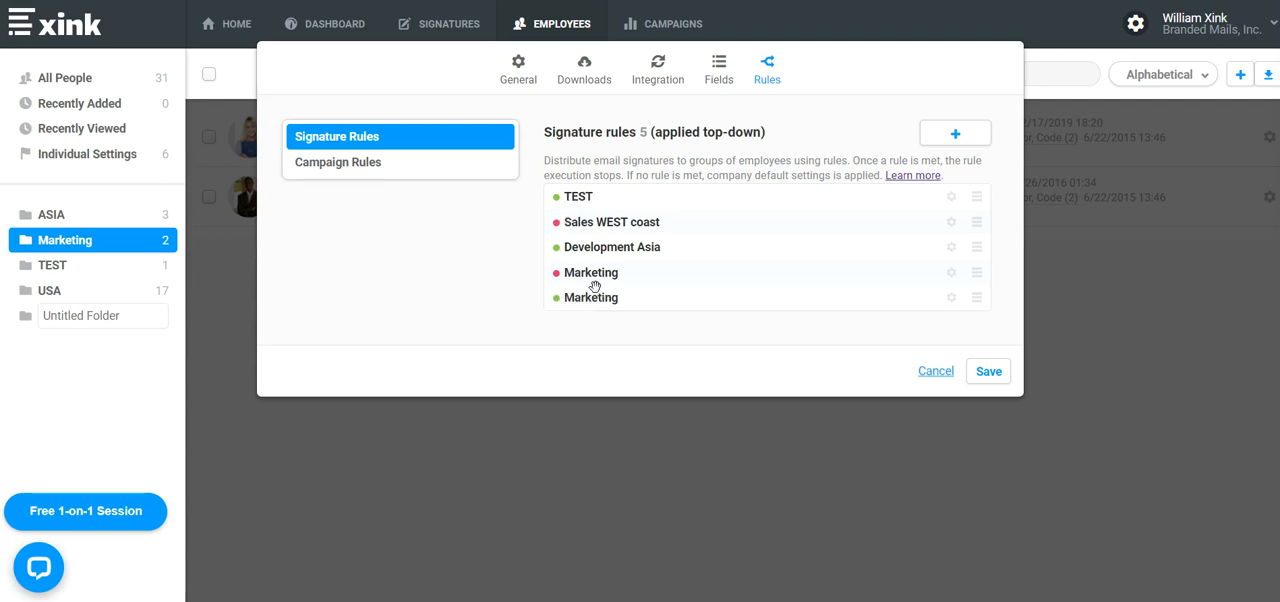
pyautogui.moveTo(970, 300)
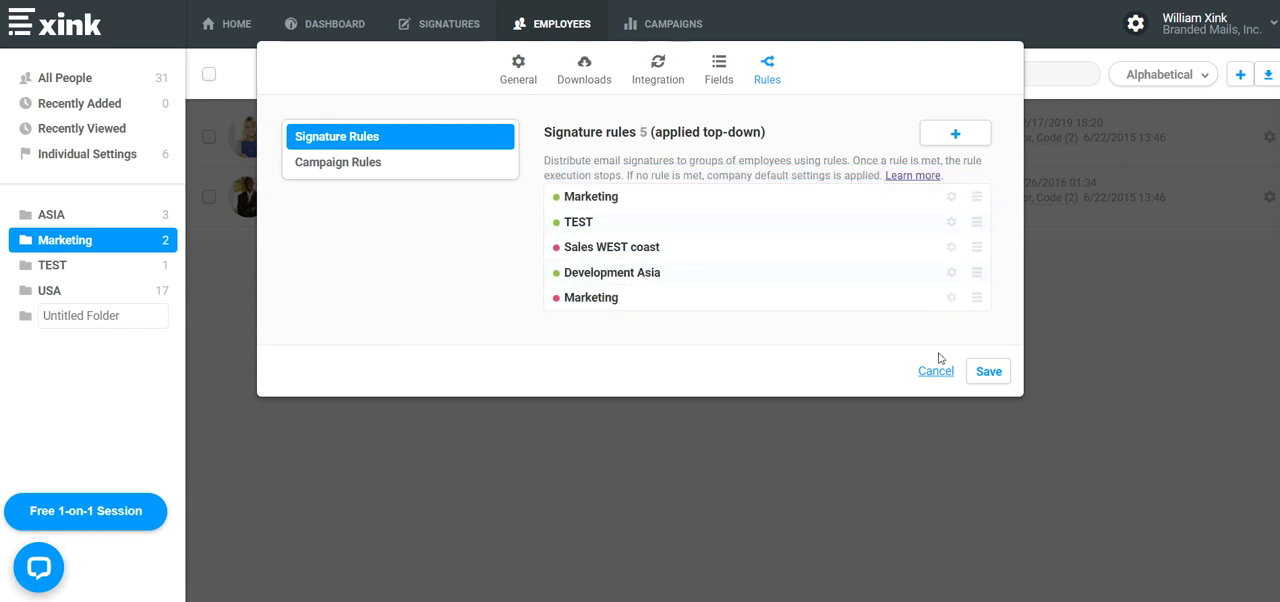
# Step: Save the rule order with Marketing moved to the top
pyautogui.click(988, 371)
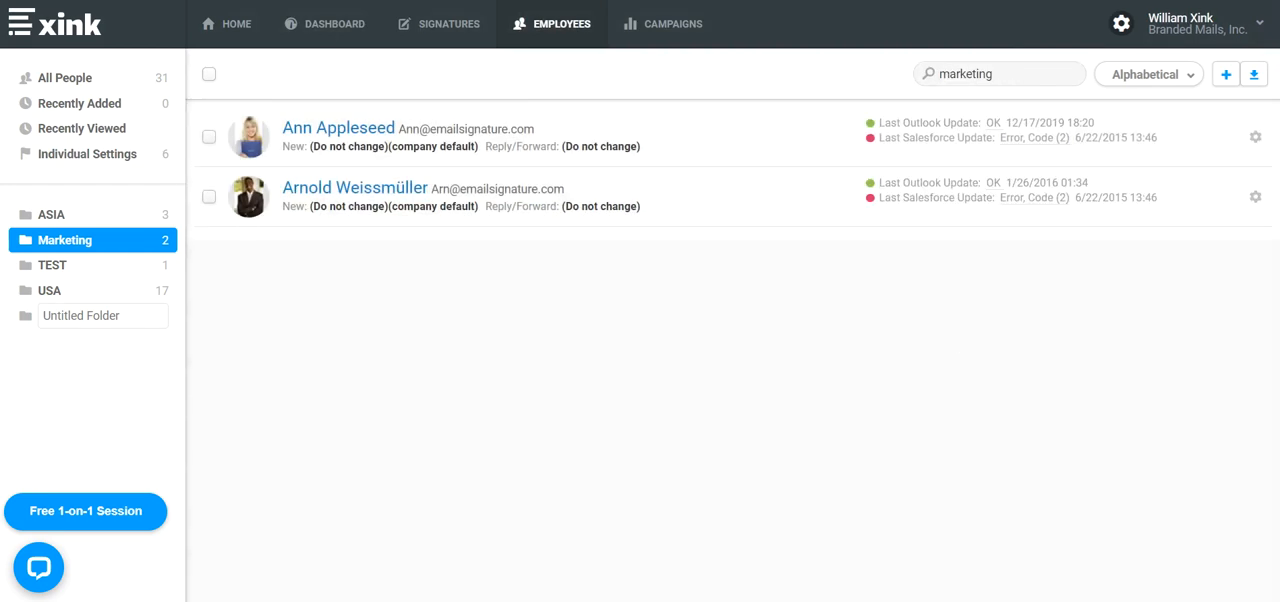
# Step: Refresh All People, then view the Marketing folder's employees and their signatures
pyautogui.click(66, 77)
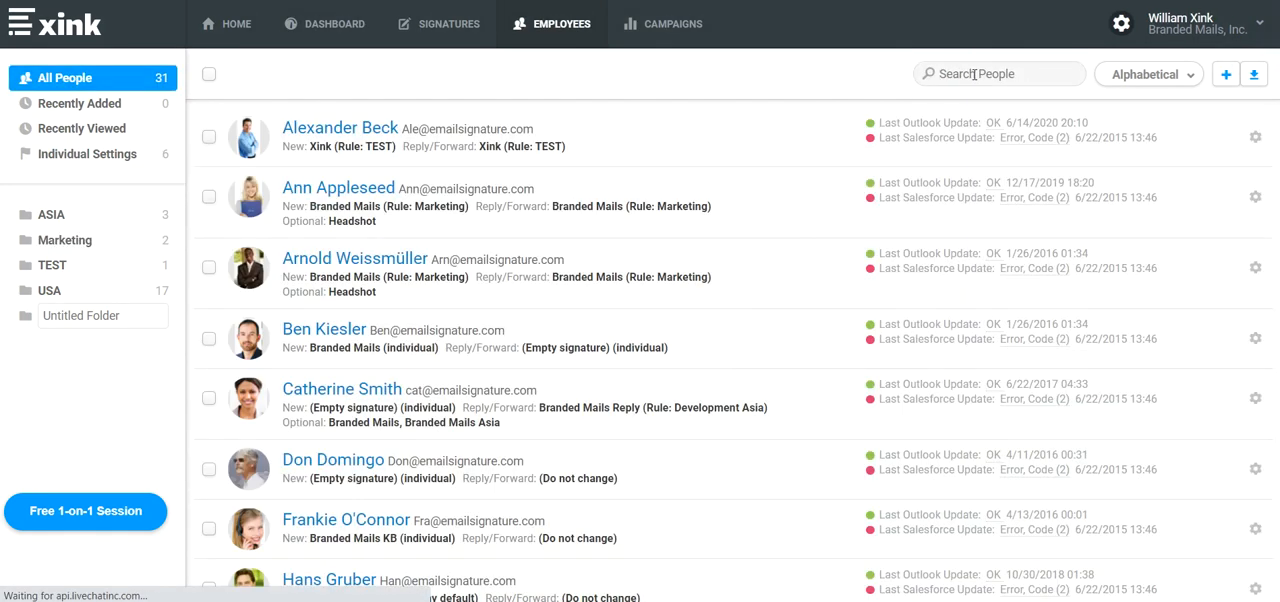
pyautogui.click(68, 239)
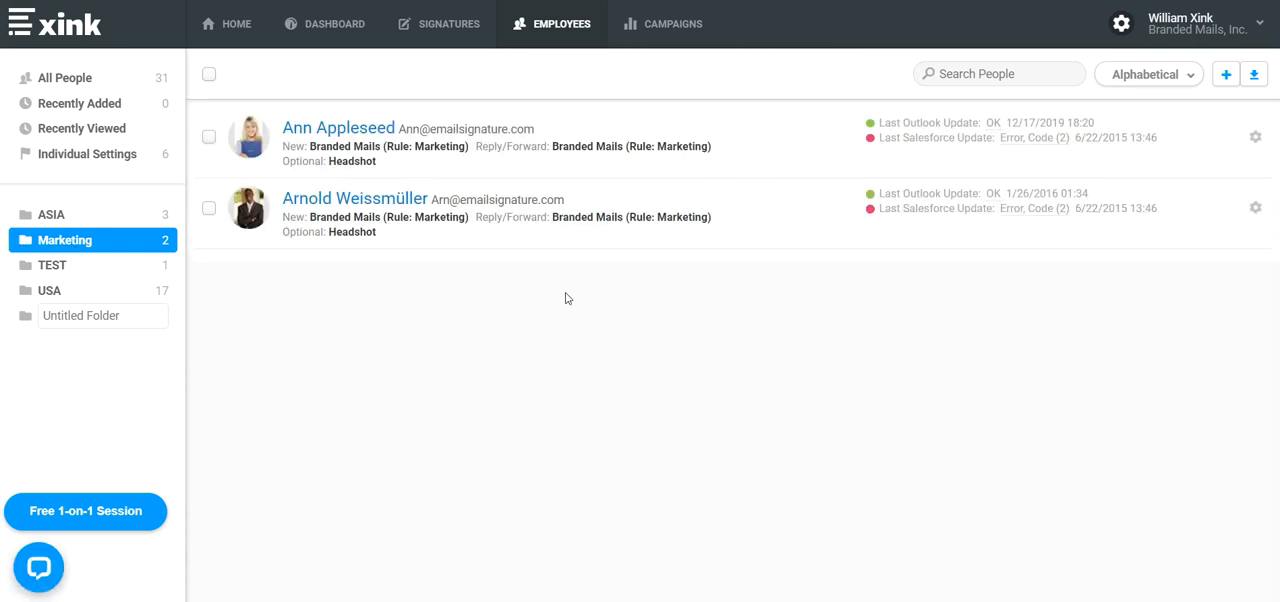
pyautogui.moveTo(408, 164)
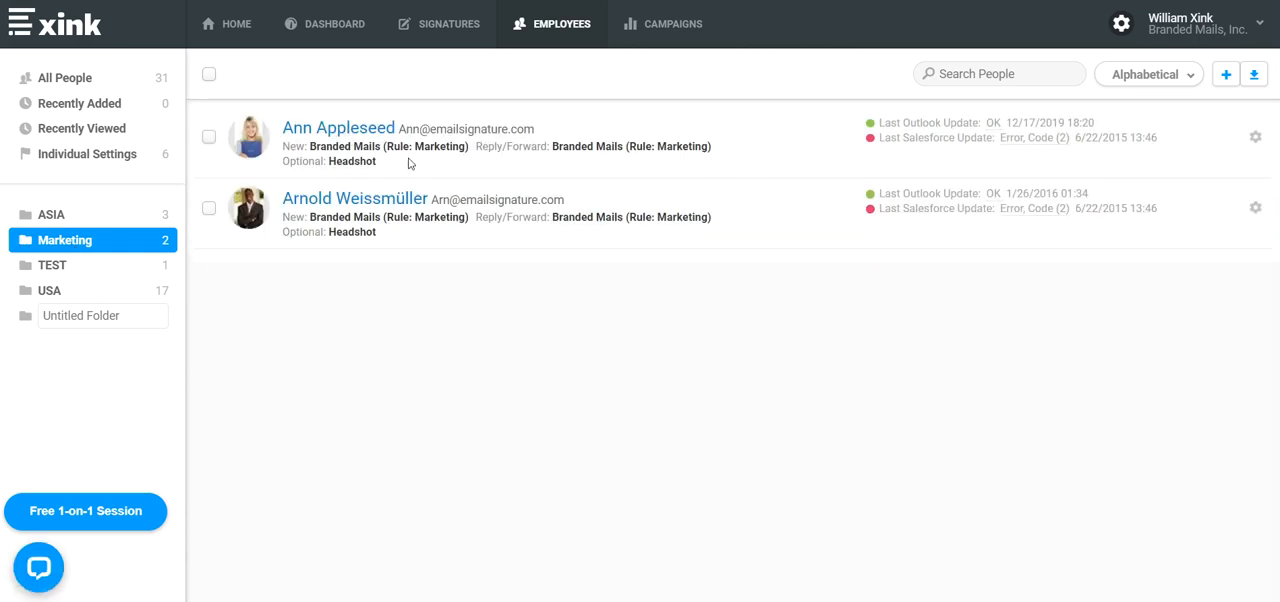
pyautogui.moveTo(427, 148)
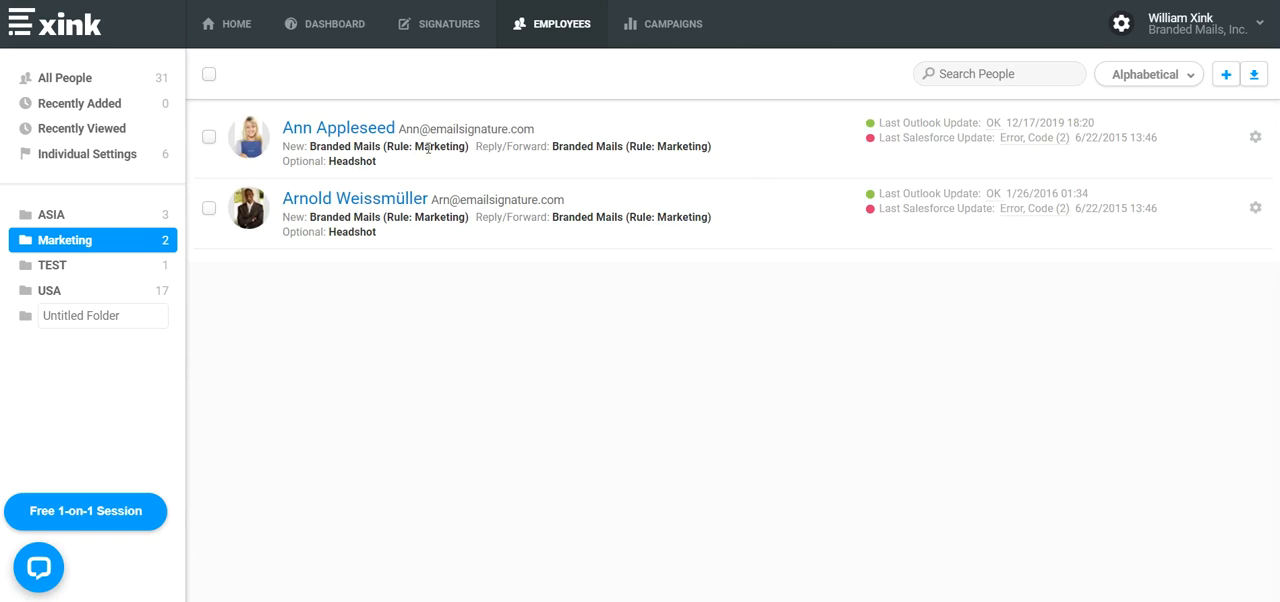
pyautogui.moveTo(473, 156)
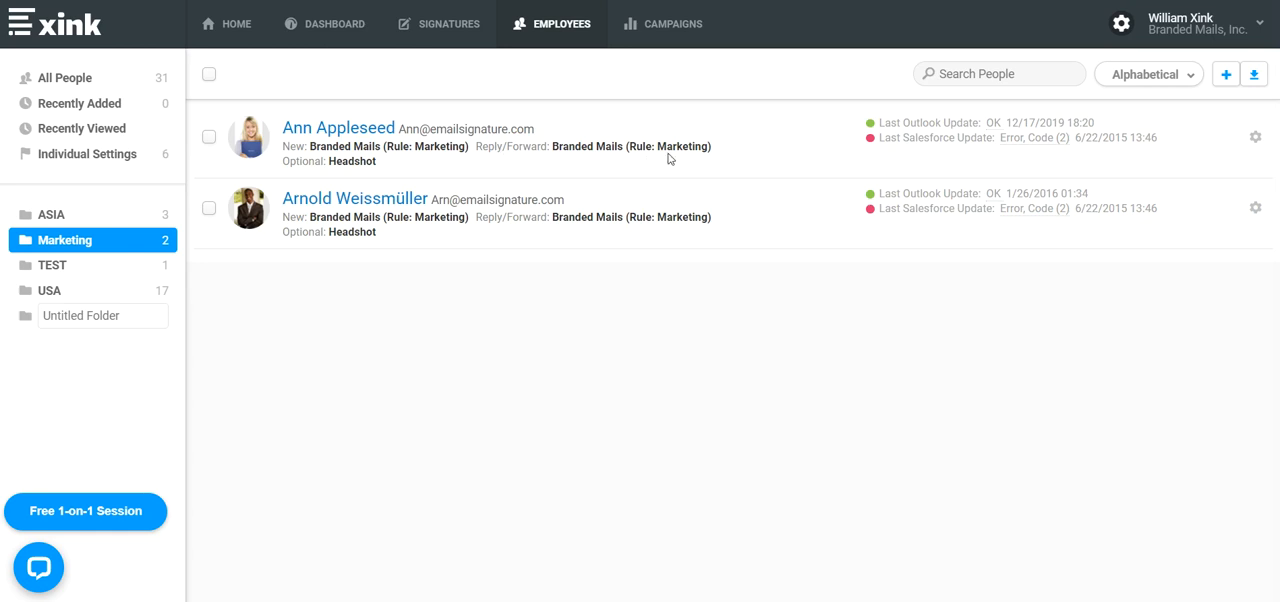
pyautogui.moveTo(388, 162)
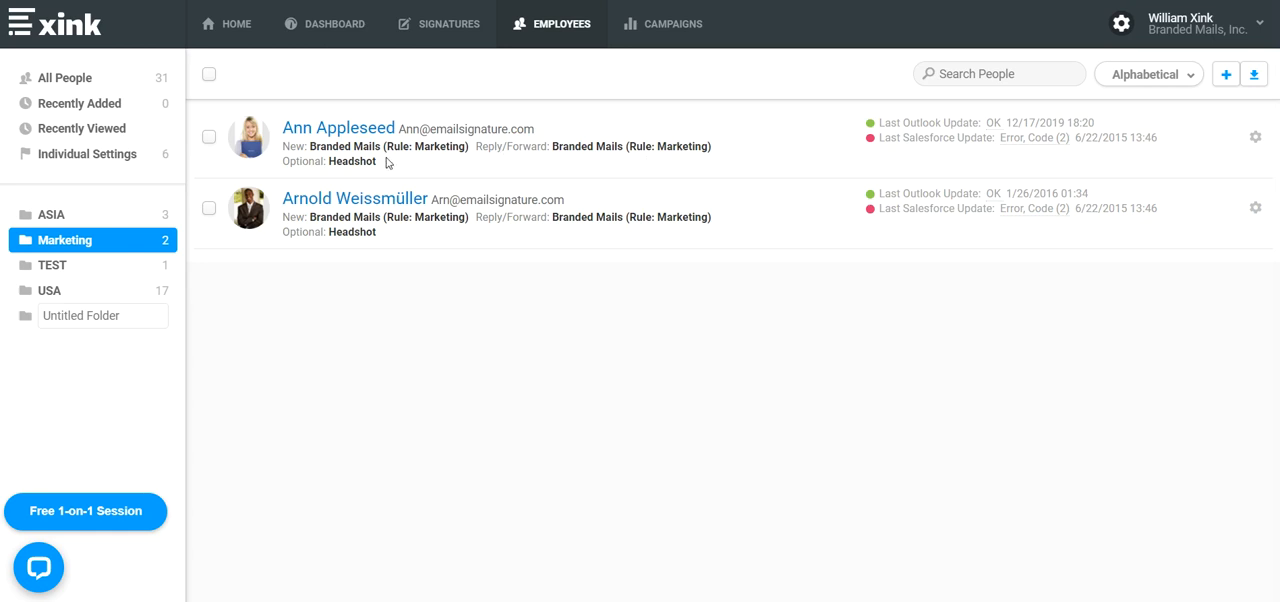
pyautogui.moveTo(352, 163)
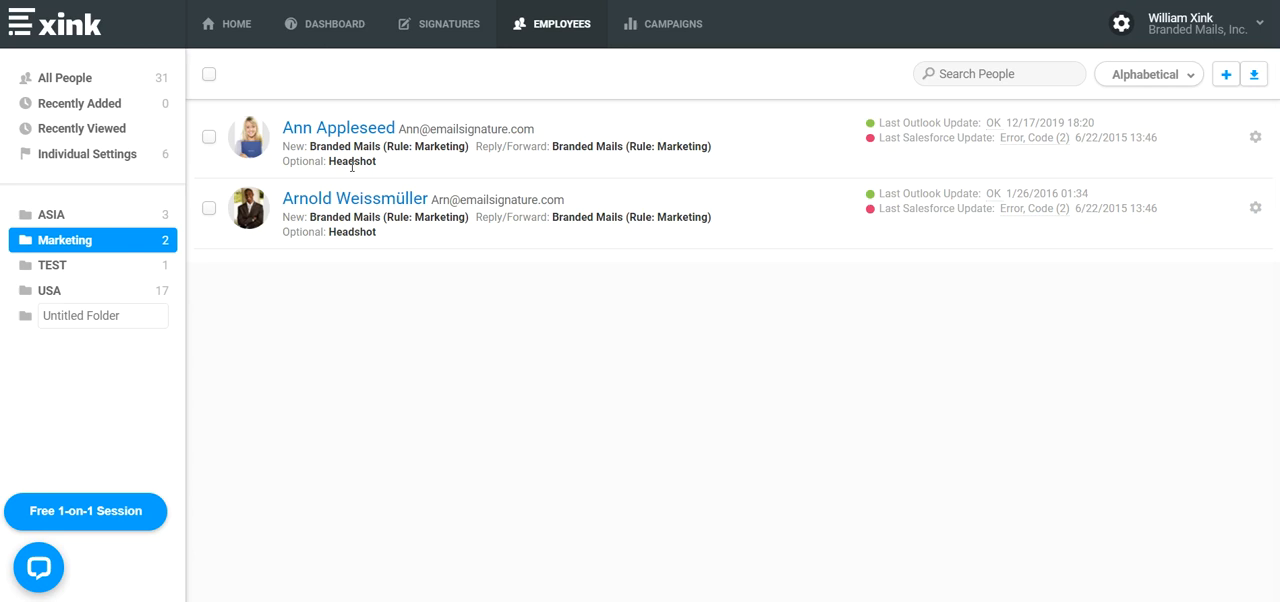
pyautogui.moveTo(365, 248)
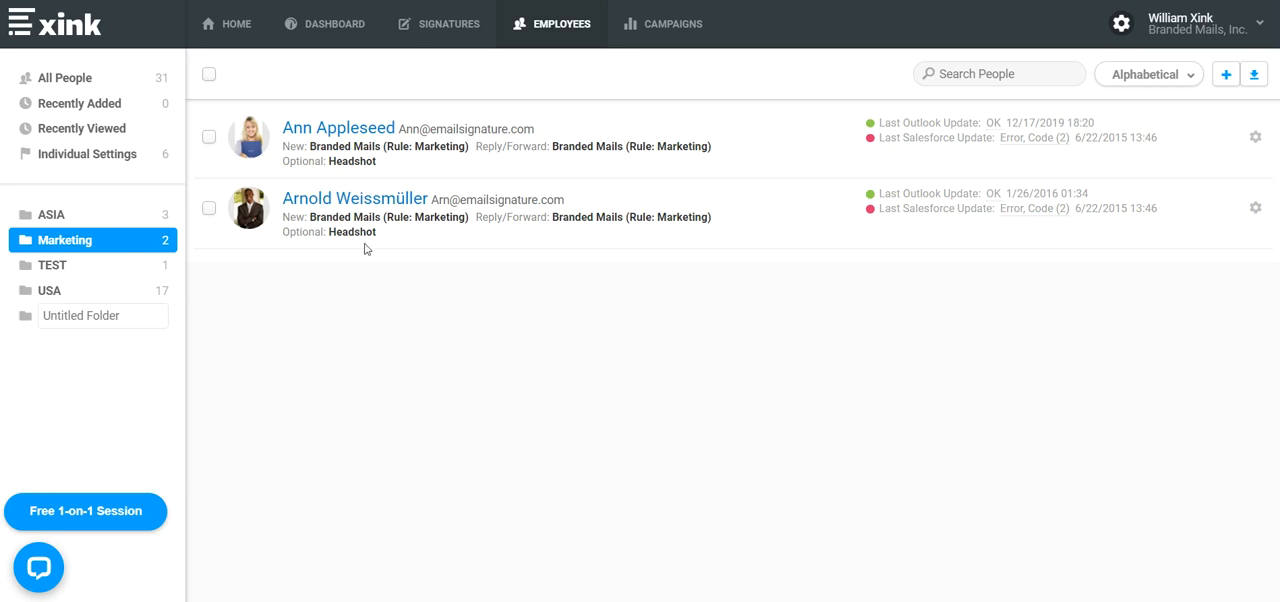